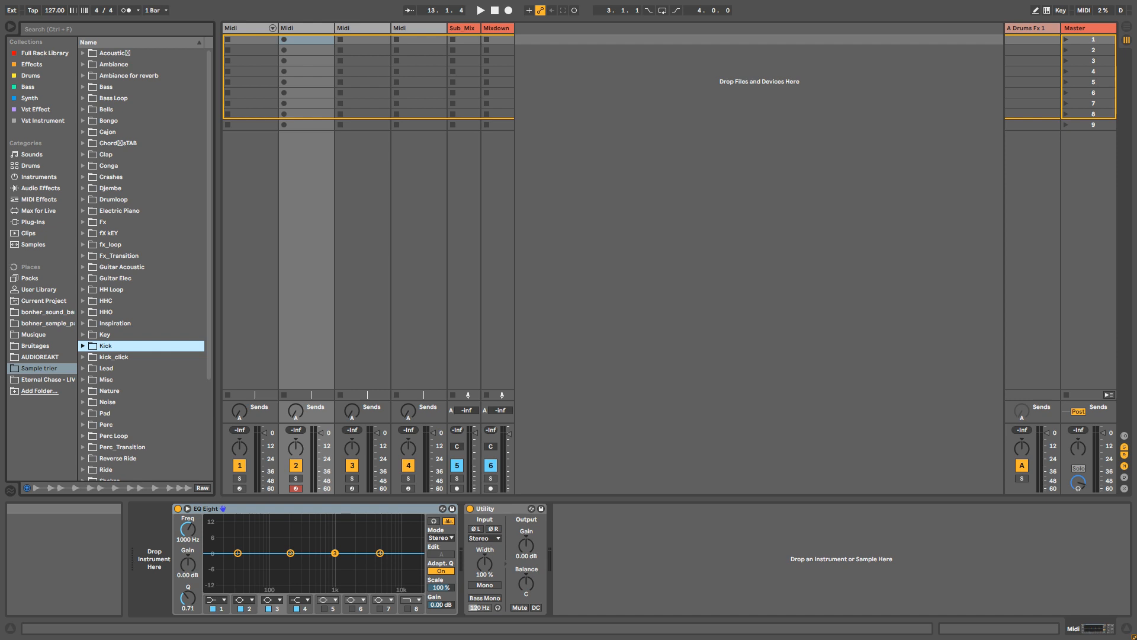
Browse the AUDIOREAKT, HypnoticTechno clap and bonher folders, returning to Sample trier
{"action": "left_click", "coordinate": [113, 435]}
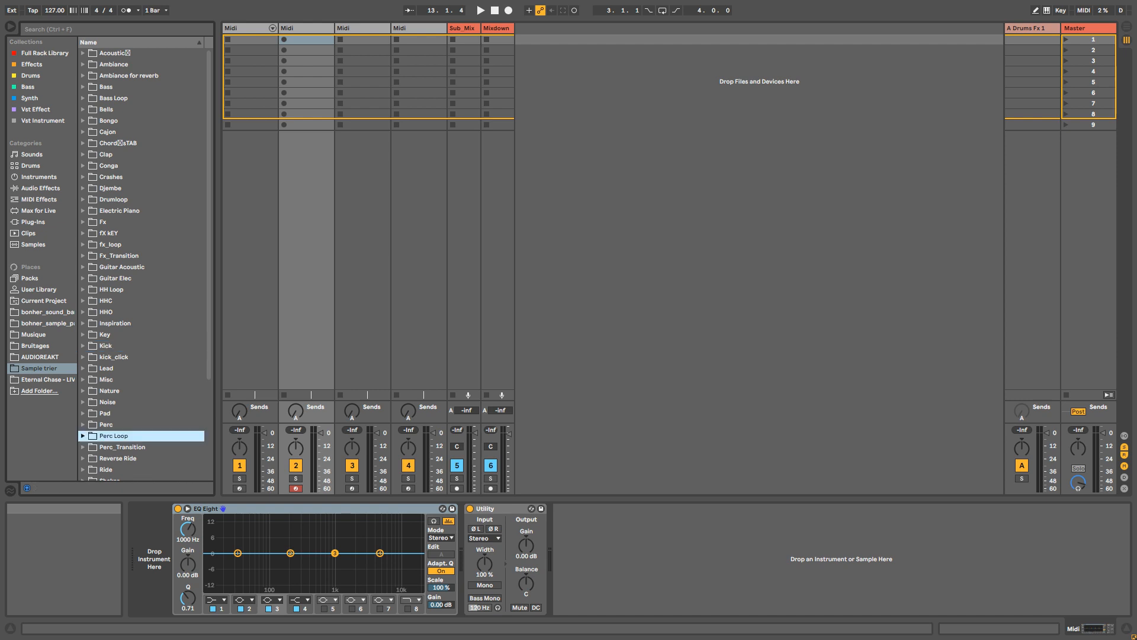
{"action": "mouse_move", "coordinate": [646, 59]}
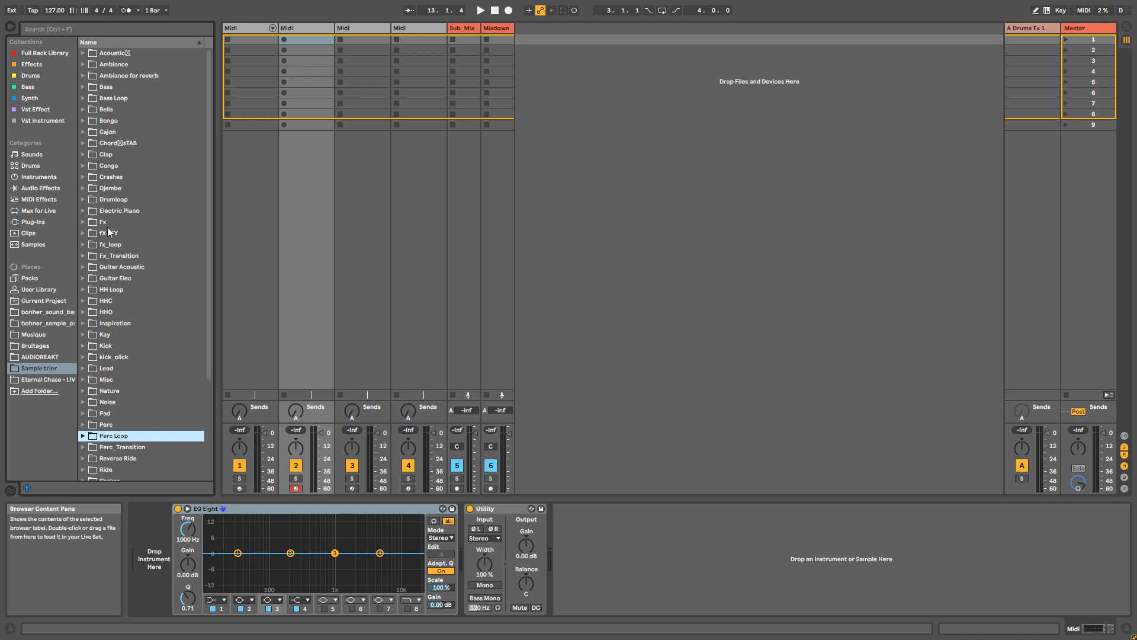
{"action": "mouse_move", "coordinate": [113, 218]}
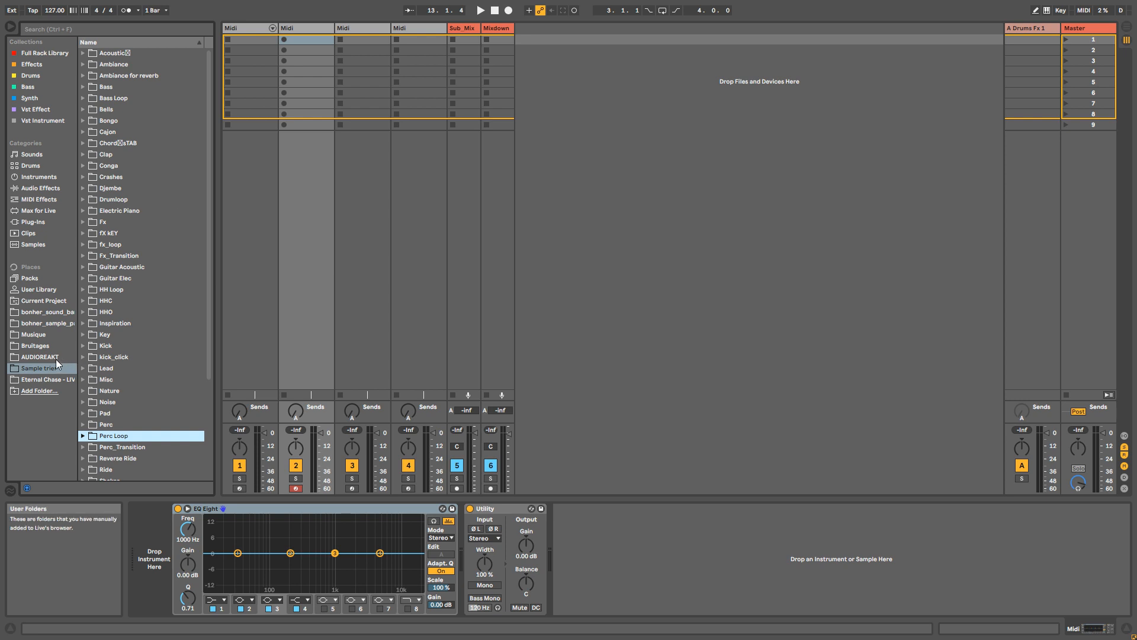
{"action": "left_click", "coordinate": [39, 357]}
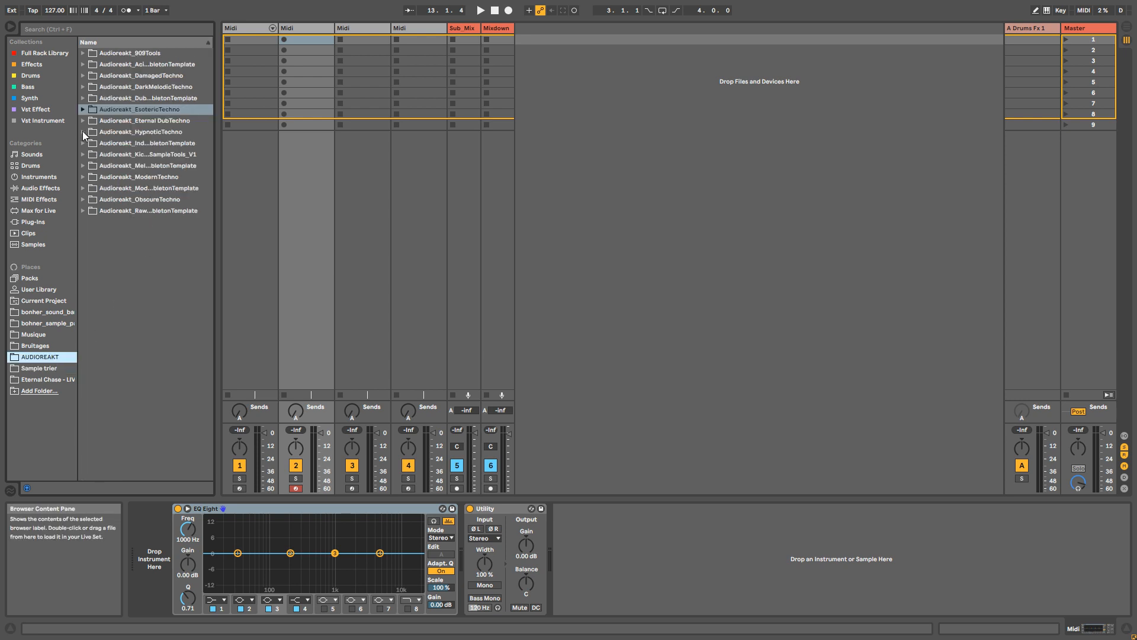
{"action": "left_click", "coordinate": [83, 132]}
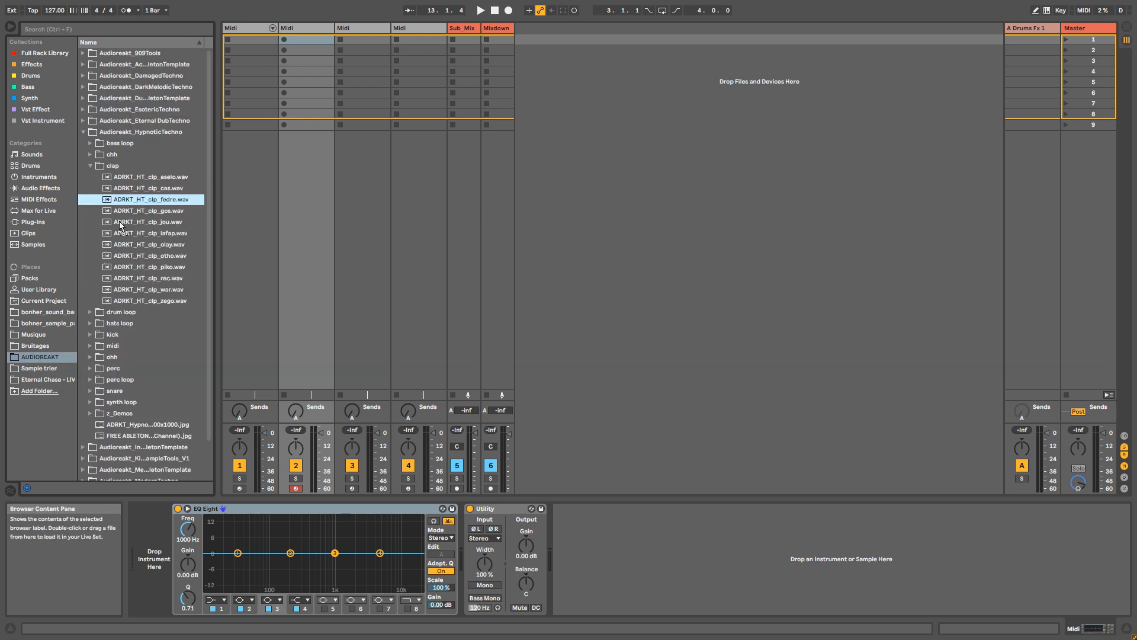
{"action": "left_click", "coordinate": [39, 368]}
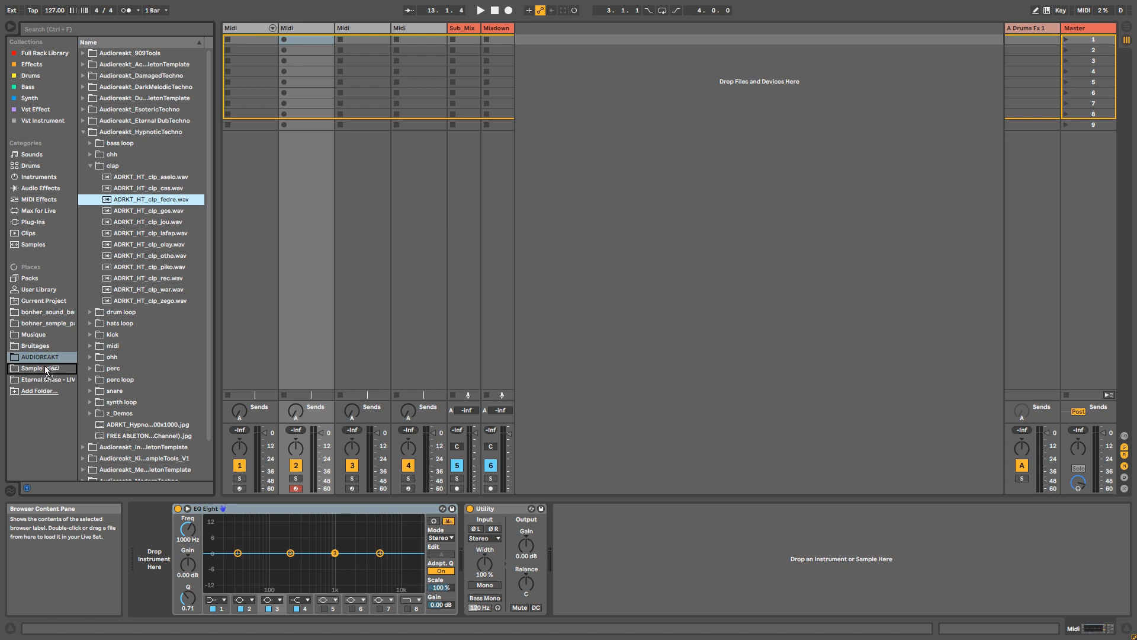
{"action": "left_click", "coordinate": [39, 367]}
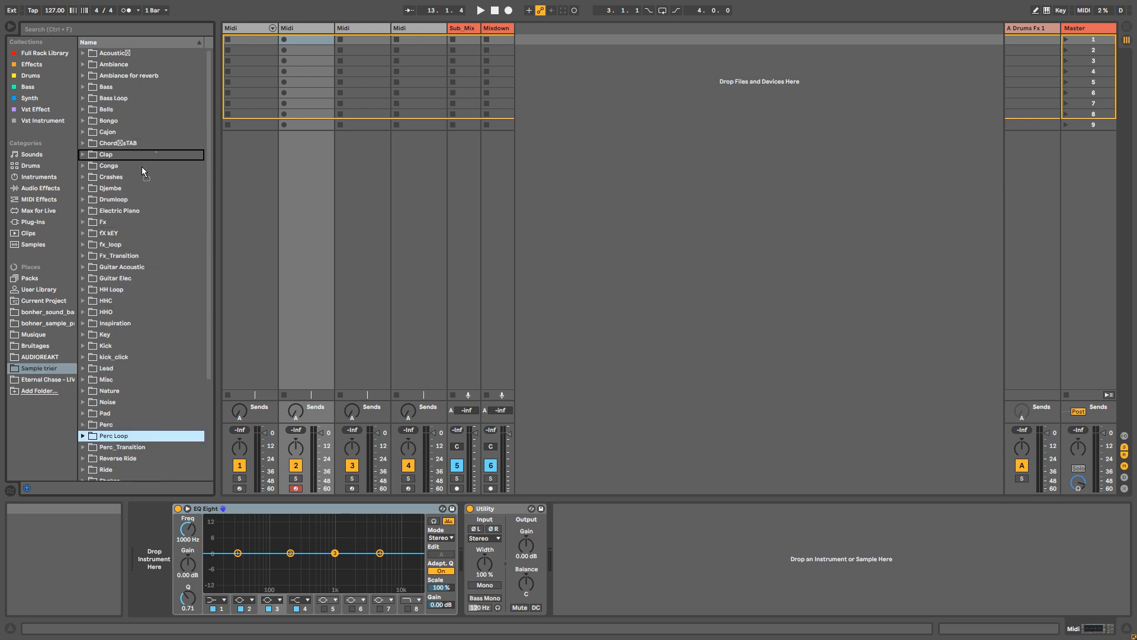
{"action": "left_click", "coordinate": [44, 312]}
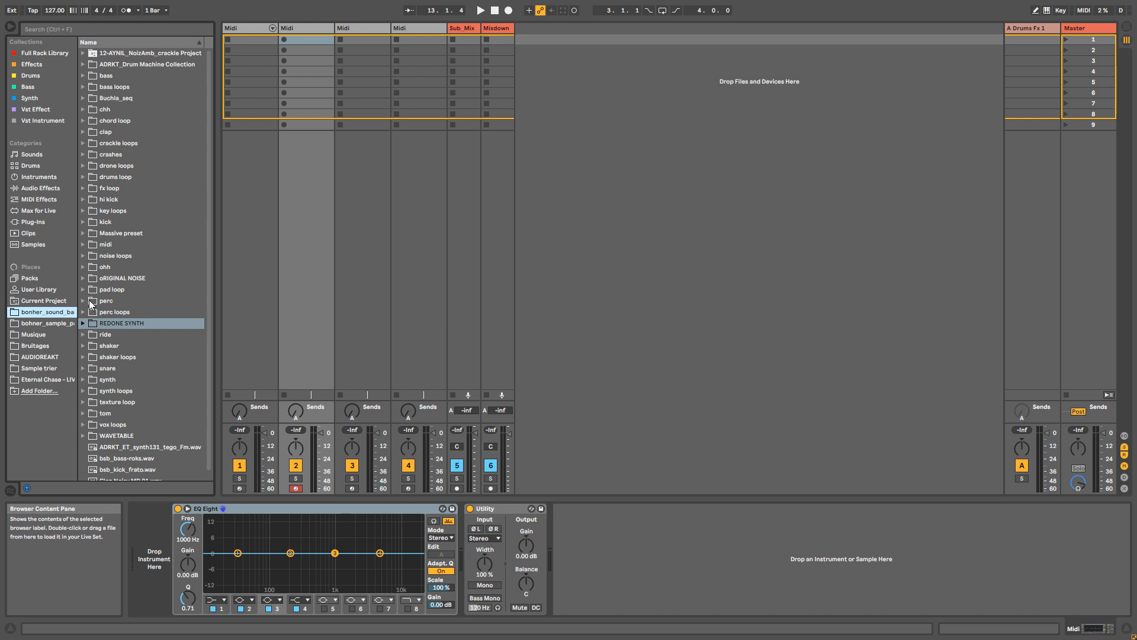
{"action": "left_click", "coordinate": [38, 367]}
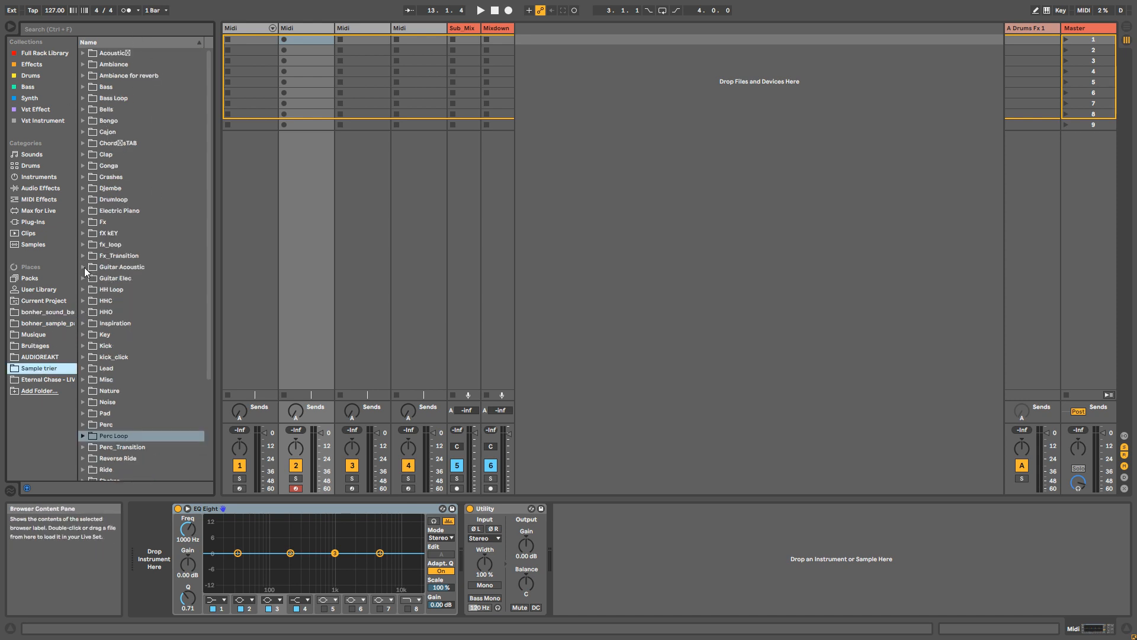
Load the Arpeggio b 4 acoustic guitar sample, then add AYNIL_Padmaker_V3 from the synth collection
{"action": "left_click", "coordinate": [83, 267]}
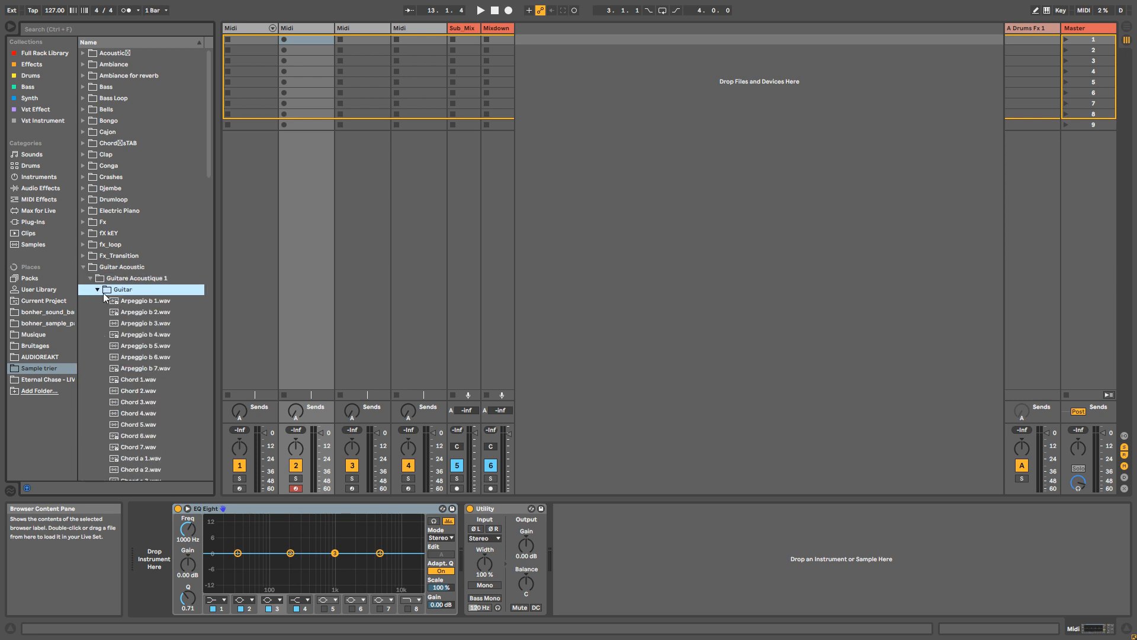
{"action": "left_click", "coordinate": [144, 322]}
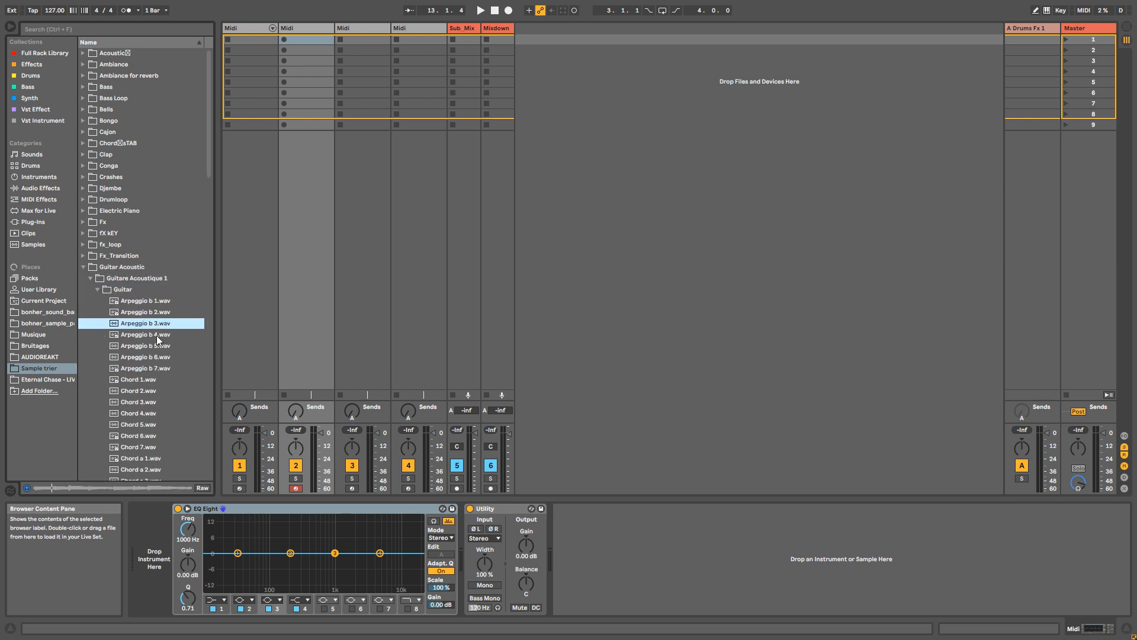
{"action": "left_click", "coordinate": [145, 334]}
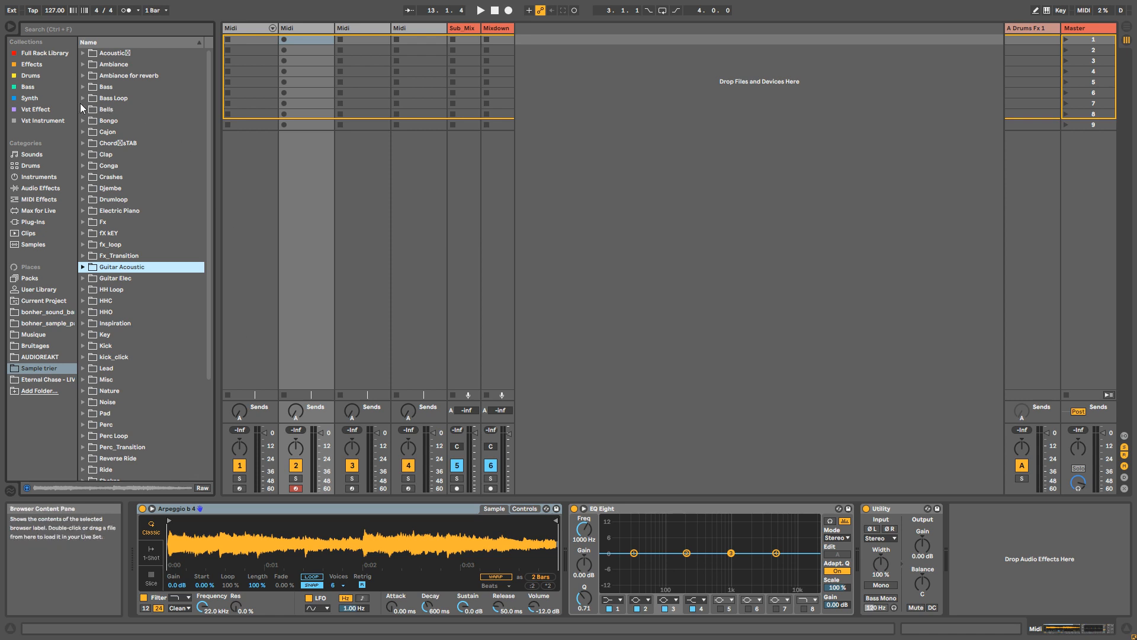
{"action": "left_click", "coordinate": [29, 99]}
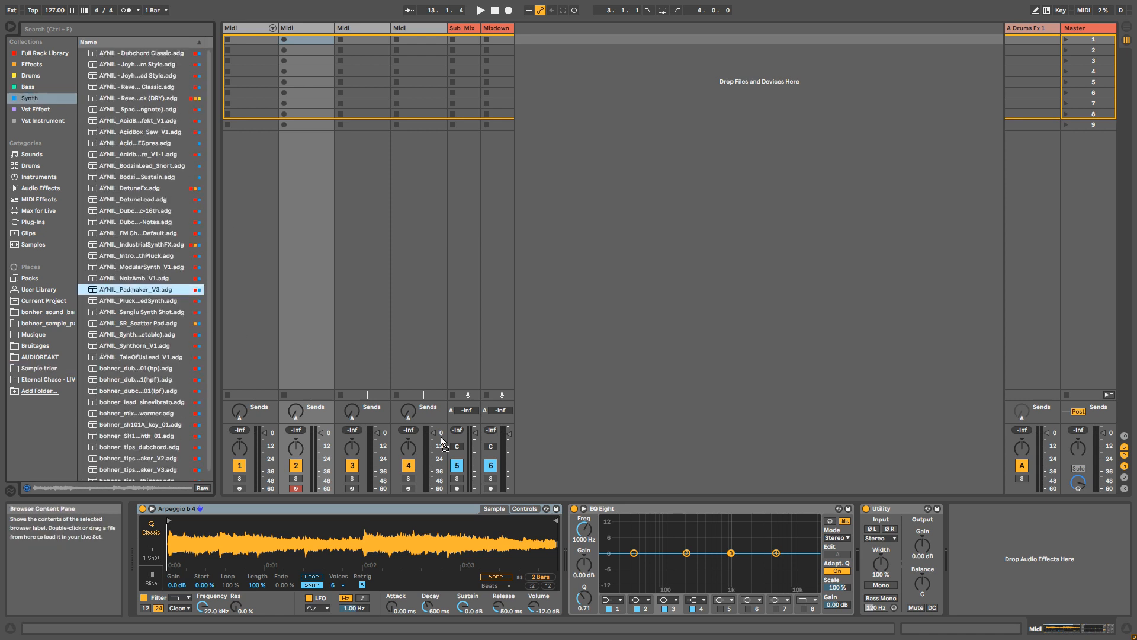
{"action": "double_click", "coordinate": [133, 289]}
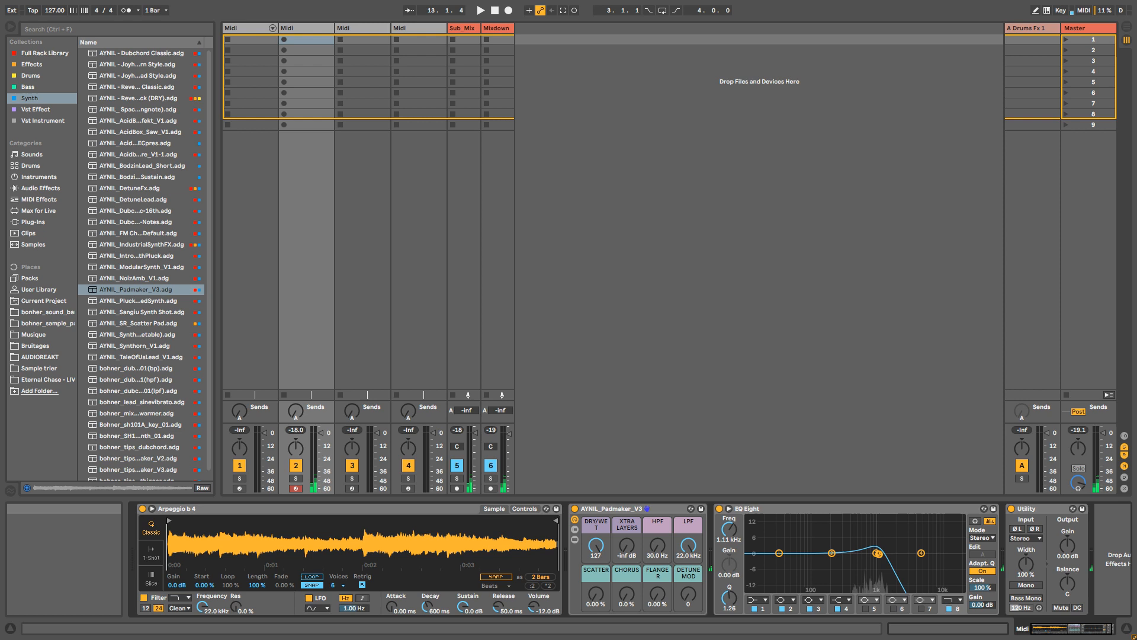
{"action": "left_click", "coordinate": [40, 368]}
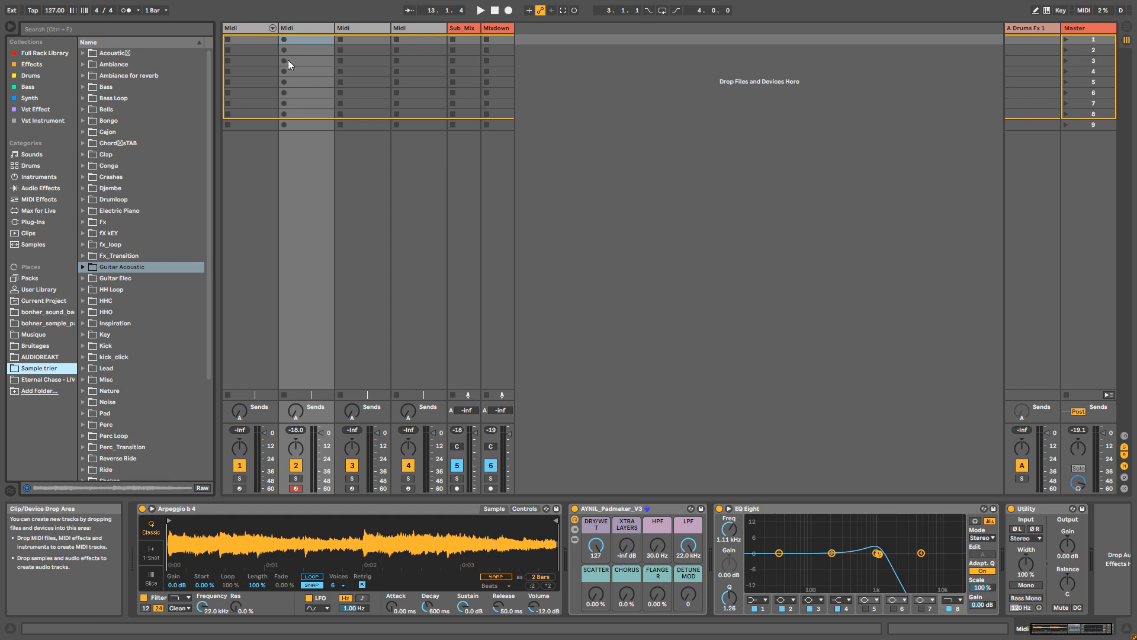
{"action": "mouse_move", "coordinate": [308, 124]}
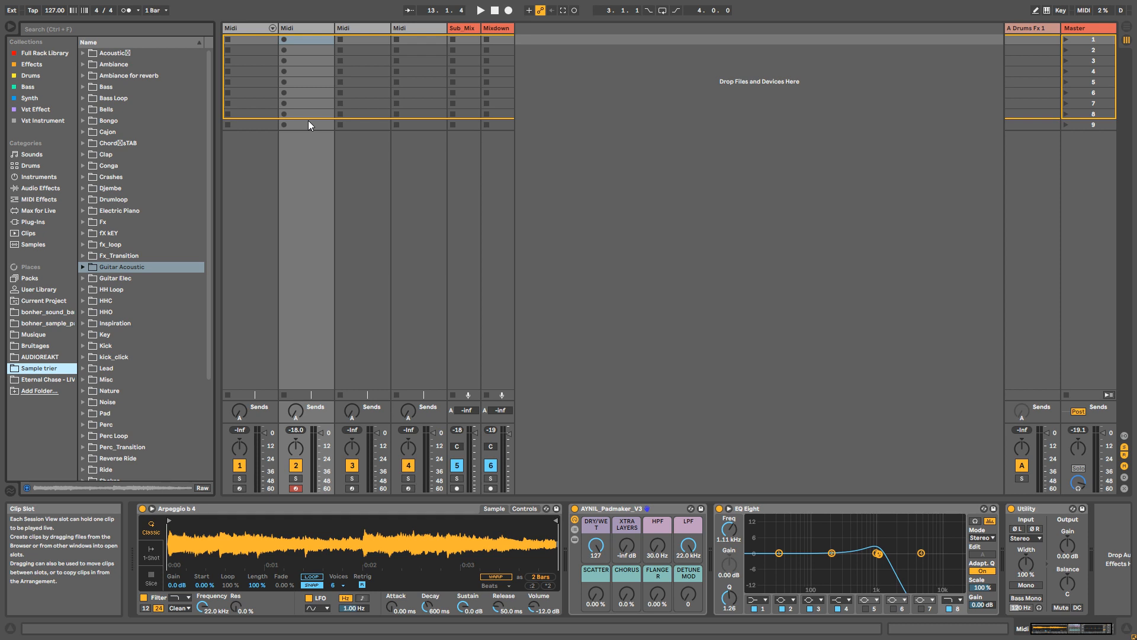
{"action": "mouse_move", "coordinate": [317, 29]}
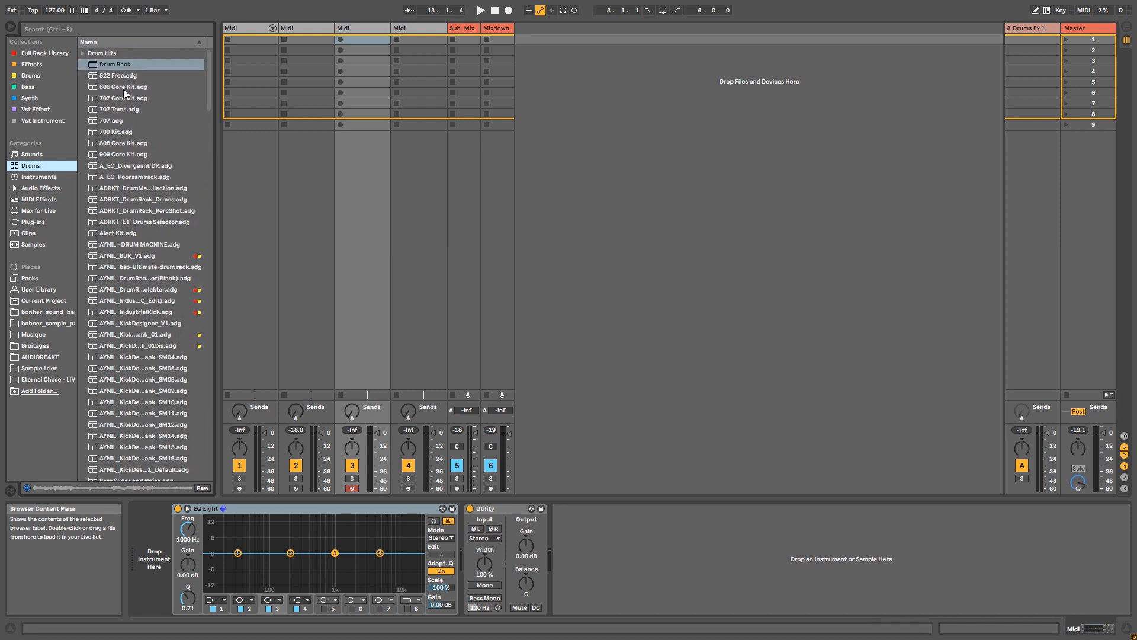
Load an empty Drum Rack onto track 3 and return to the Sample trier folder
{"action": "double_click", "coordinate": [115, 64]}
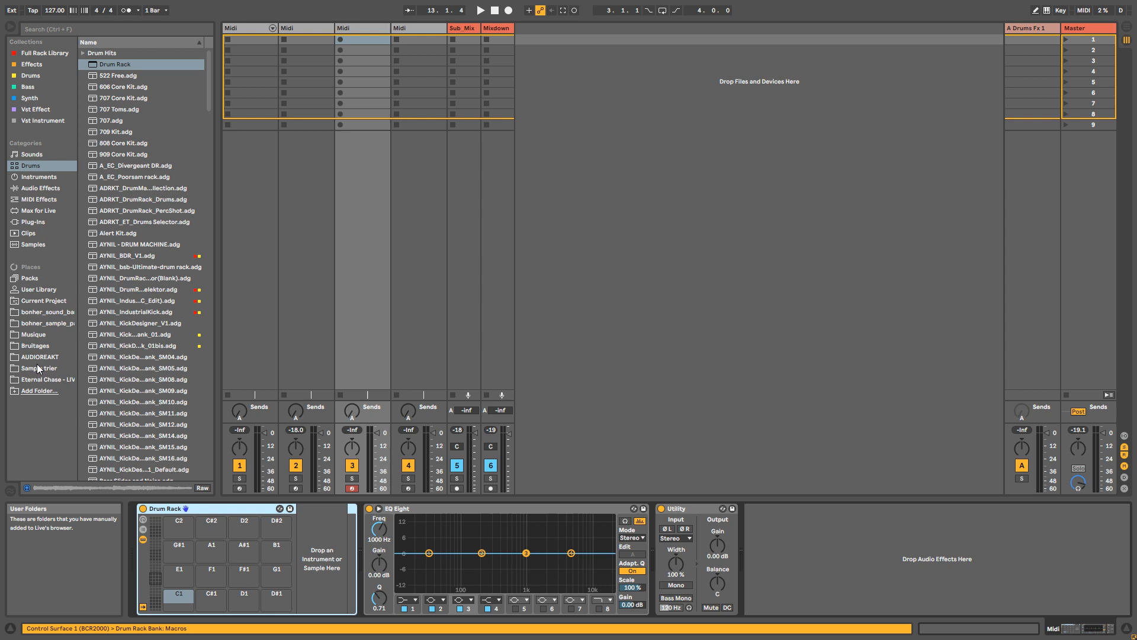
{"action": "left_click", "coordinate": [39, 367]}
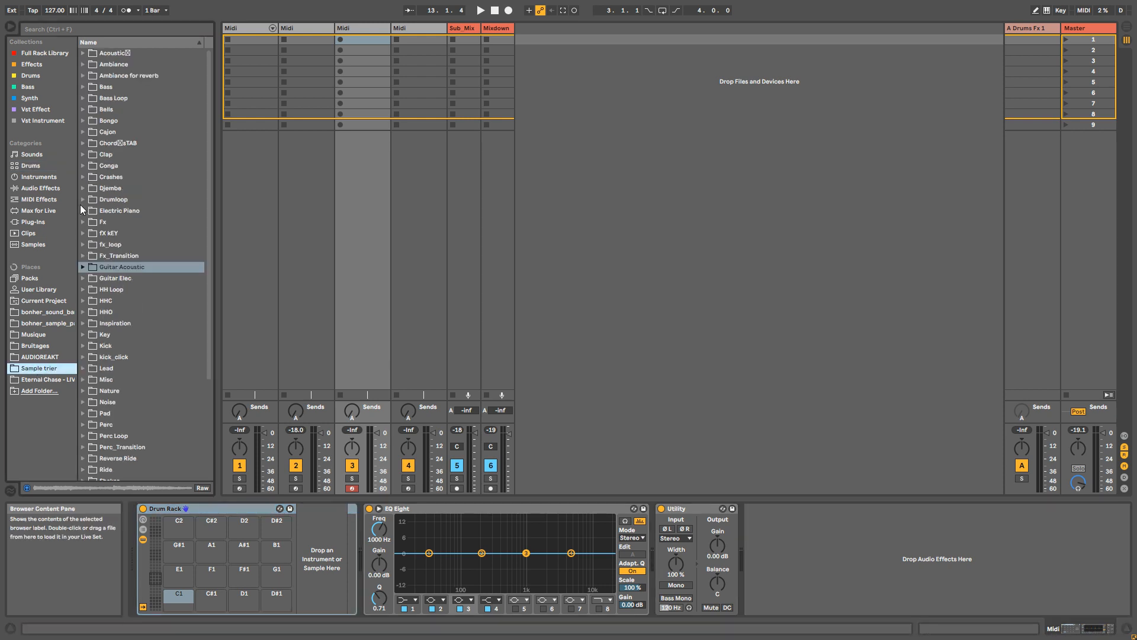
{"action": "left_click", "coordinate": [105, 154]}
{"action": "type", "text": "PP_DR_CLAP"}
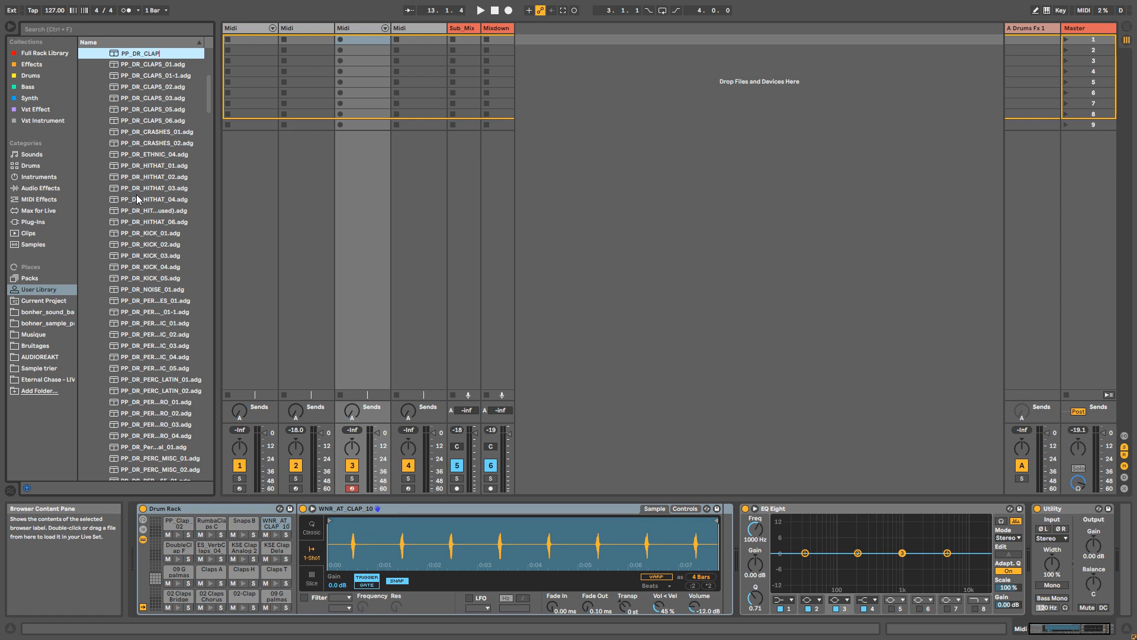
Name the preset PP_DR_CLAP_2019_01 and try a rack preset on the new track
{"action": "type", "text": "_2019_01.adg"}
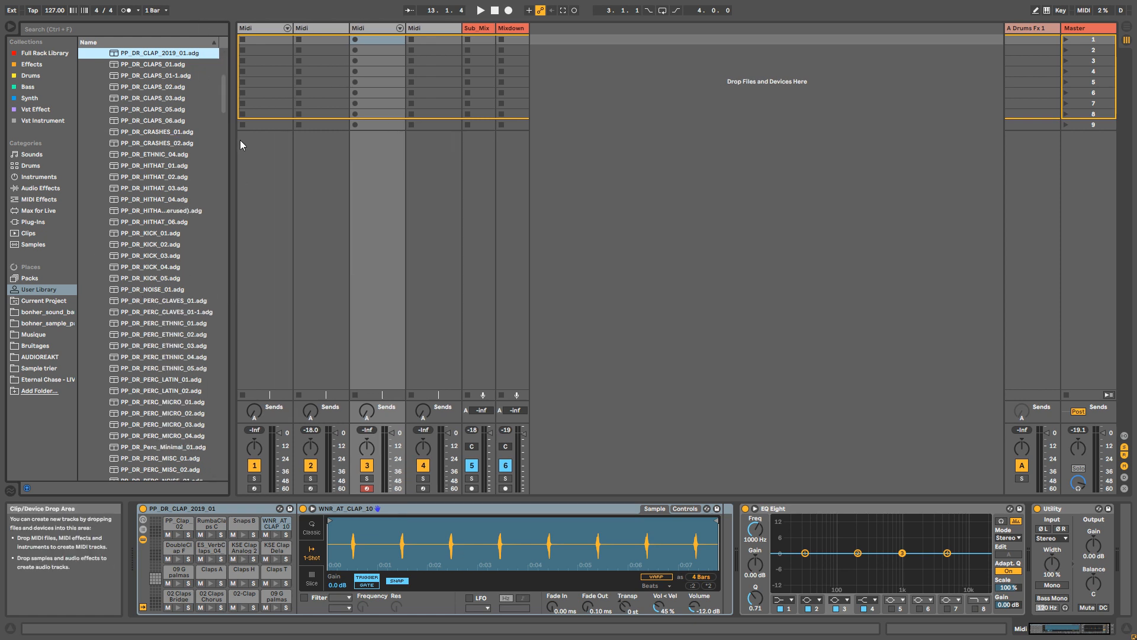
{"action": "mouse_move", "coordinate": [188, 221]}
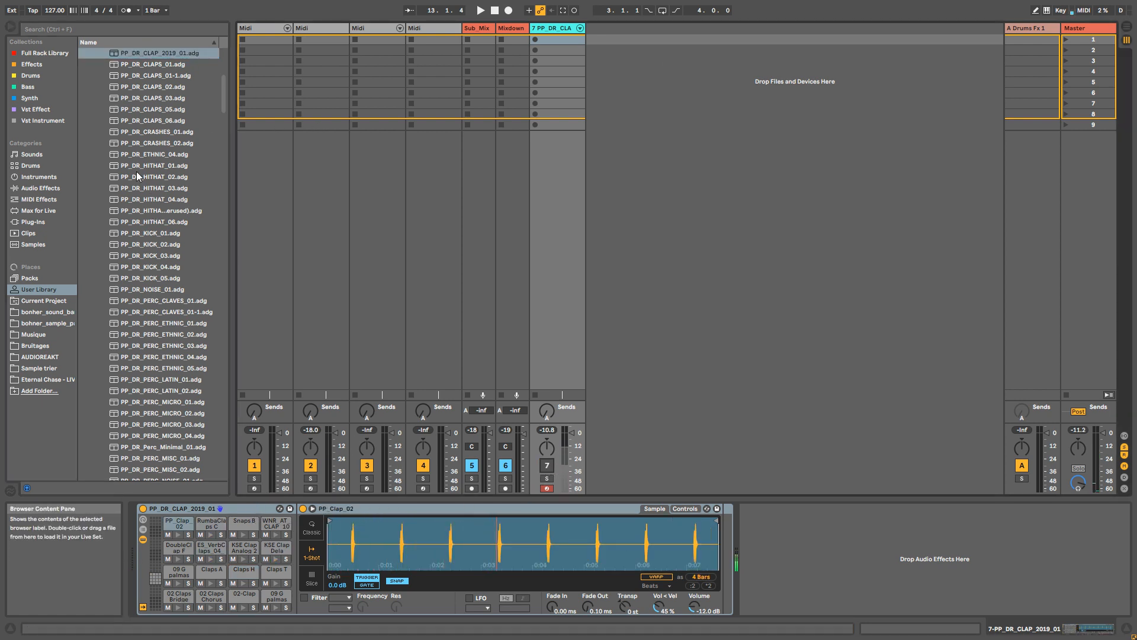
{"action": "left_click", "coordinate": [154, 165]}
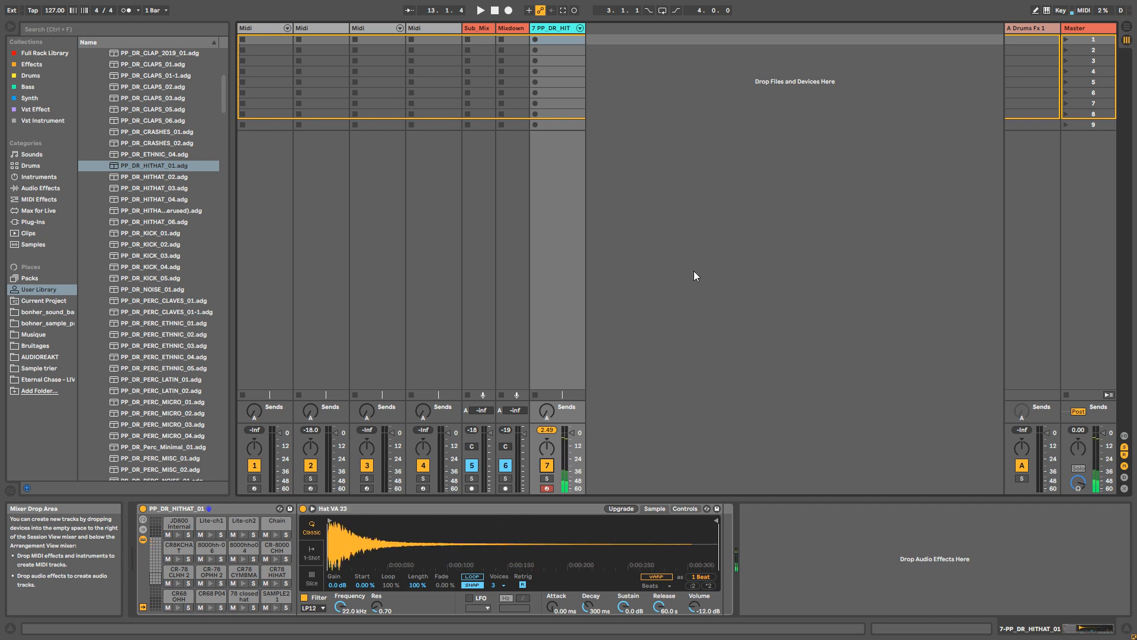
{"action": "left_click", "coordinate": [555, 27]}
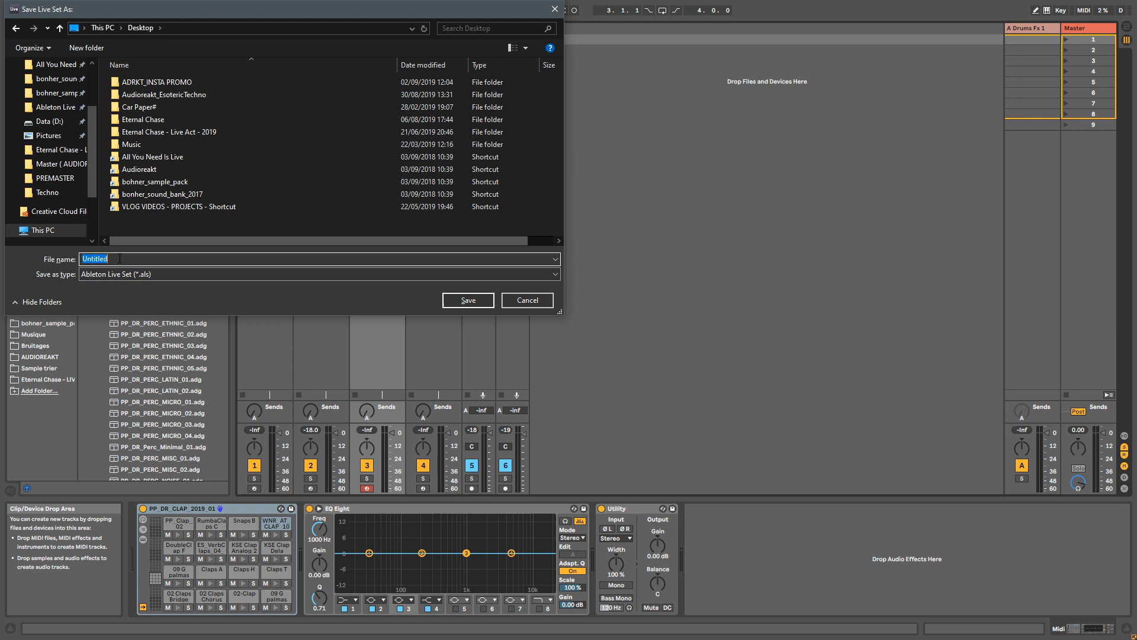
Save the Live Set on the Desktop as CPP_DR_CLAP2019_10
{"action": "type", "text": "CLAP"}
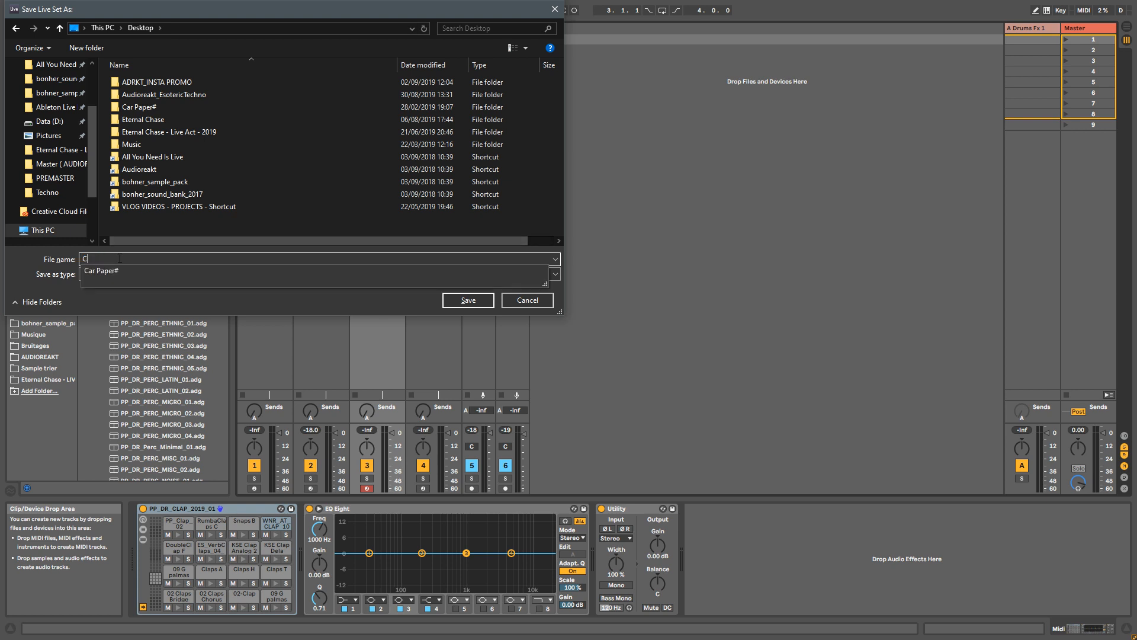
{"action": "type", "text": "PP_DR_"}
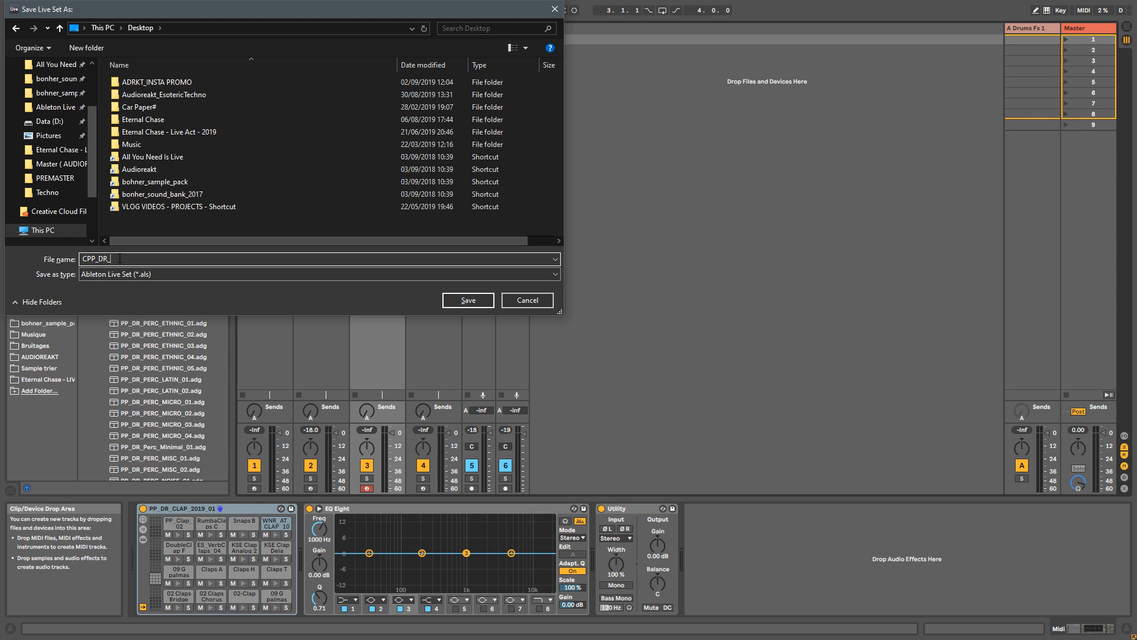
{"action": "type", "text": "CLAP2019_10"}
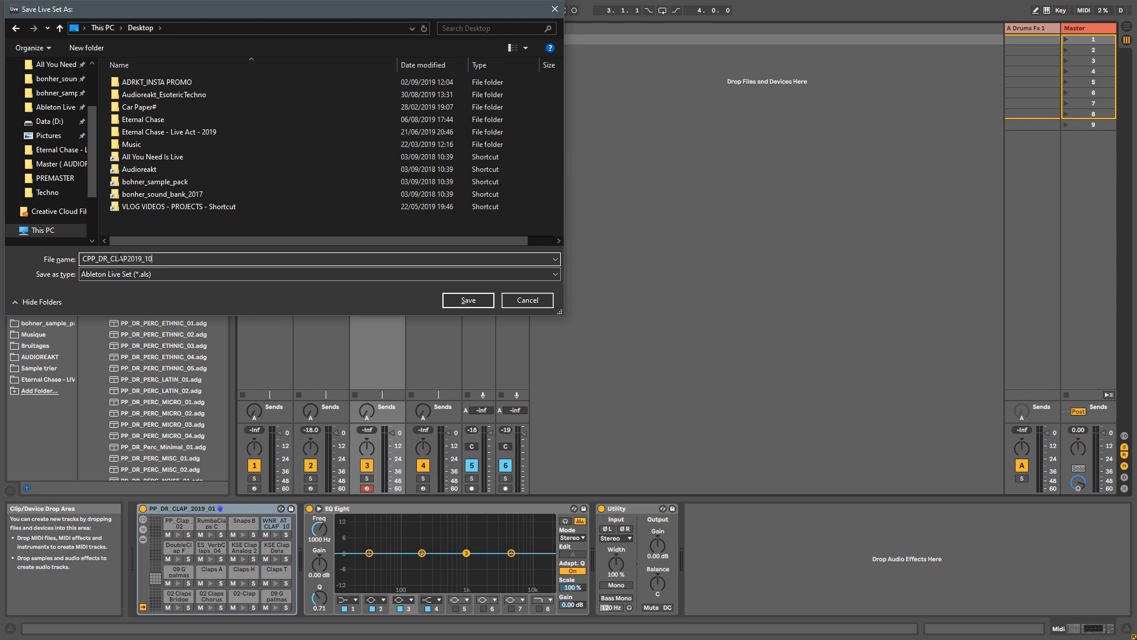
{"action": "left_click", "coordinate": [466, 300]}
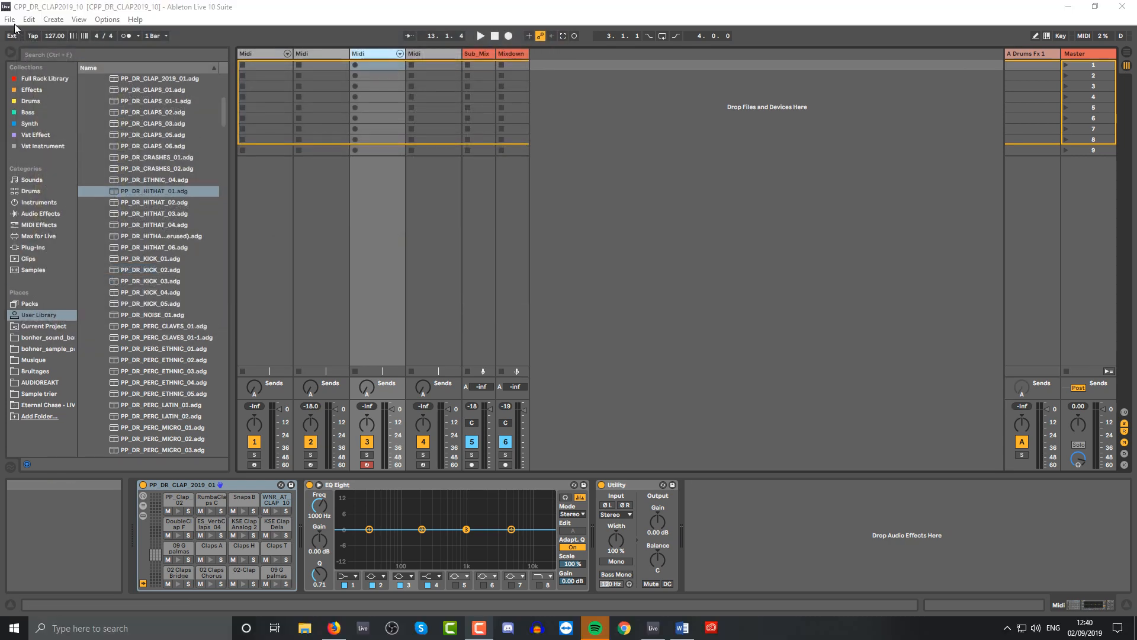
Collect All and Save, then show the Current Project folder with Backup, Samples and the .als
{"action": "left_click", "coordinate": [9, 19]}
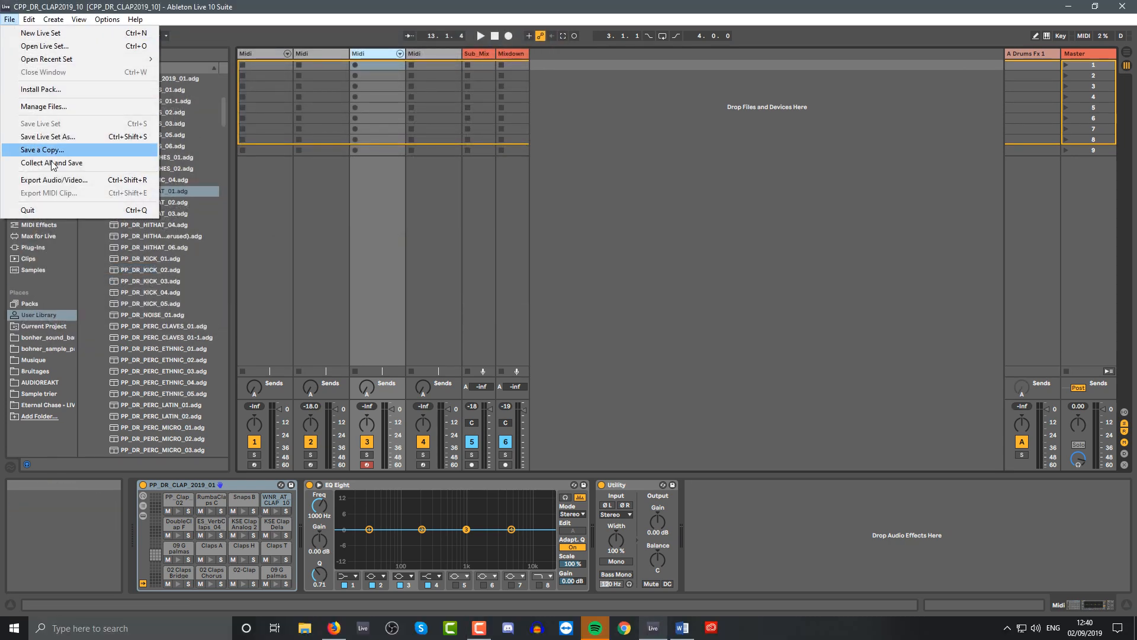
{"action": "left_click", "coordinate": [42, 150]}
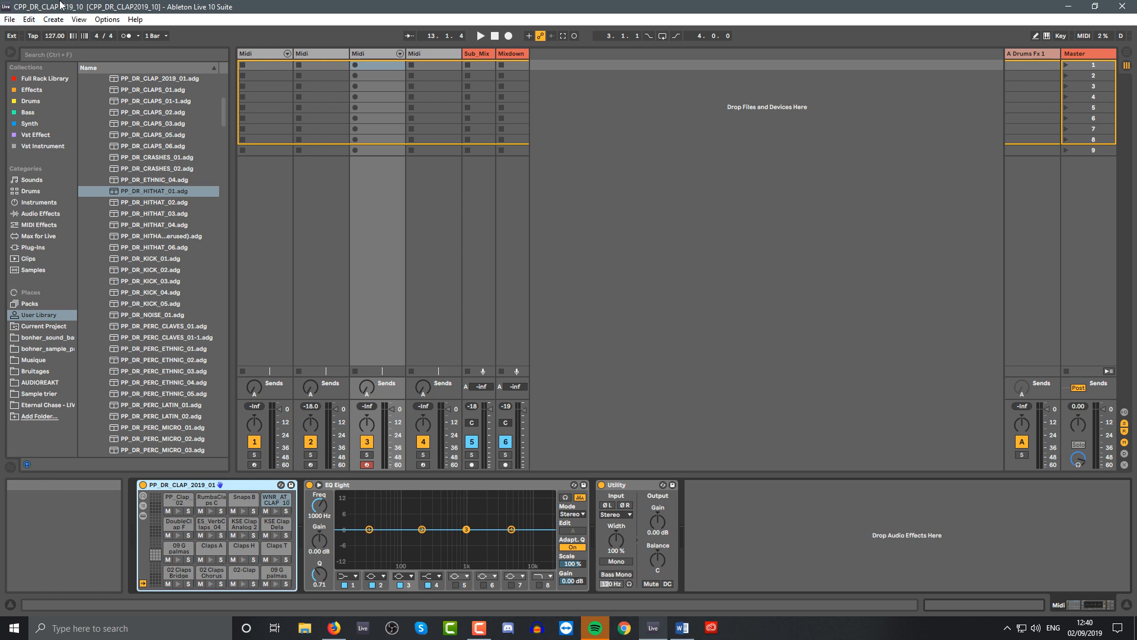
{"action": "left_click", "coordinate": [28, 19]}
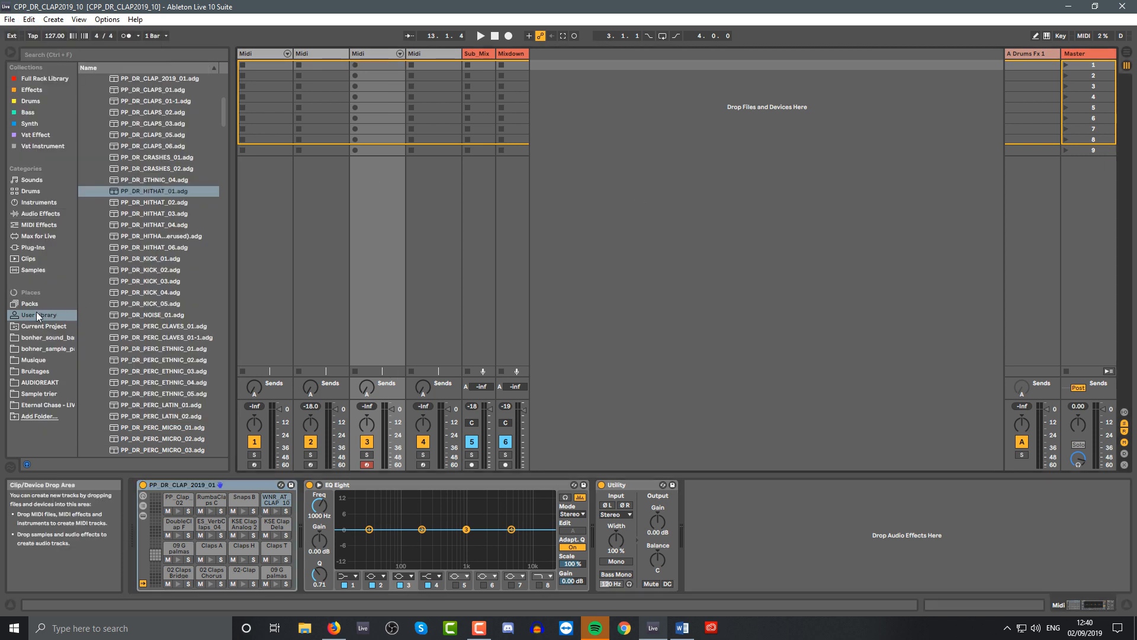
{"action": "left_click", "coordinate": [43, 326]}
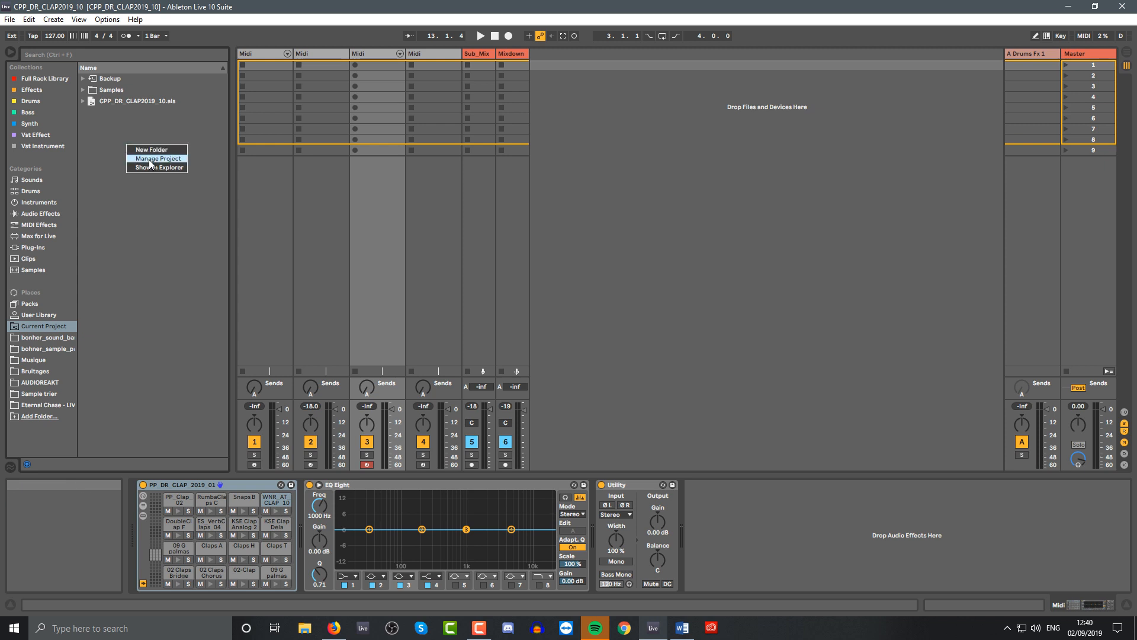
Via Manage Project, create the pack CPP_DR_CLAP2019_10.alp on the Desktop and confirm
{"action": "left_click", "coordinate": [157, 158]}
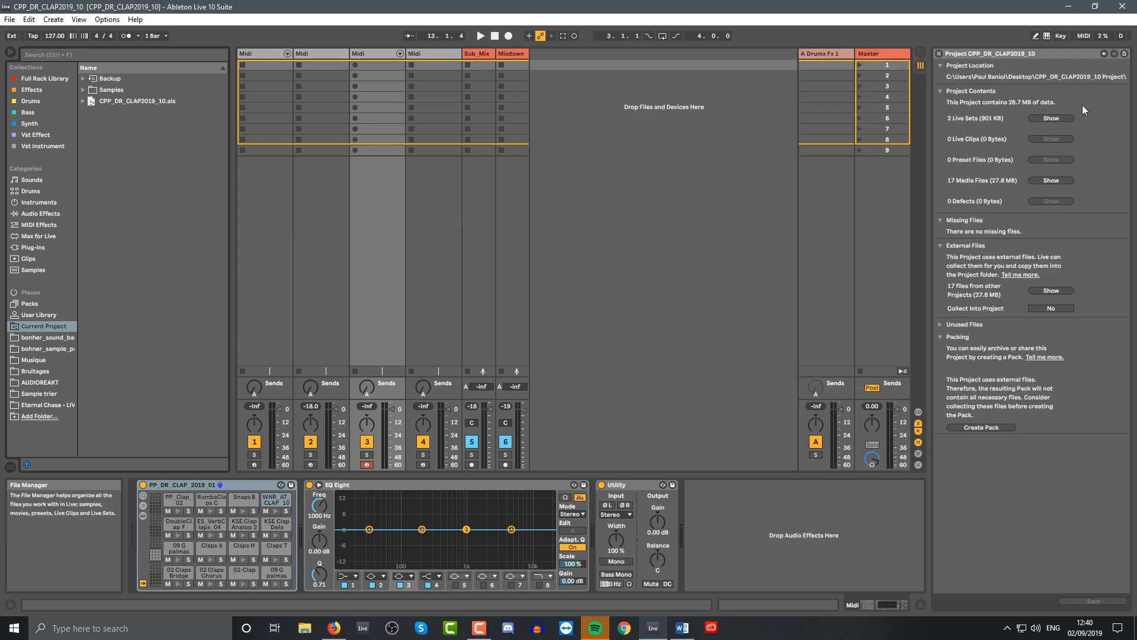
{"action": "left_click", "coordinate": [979, 428]}
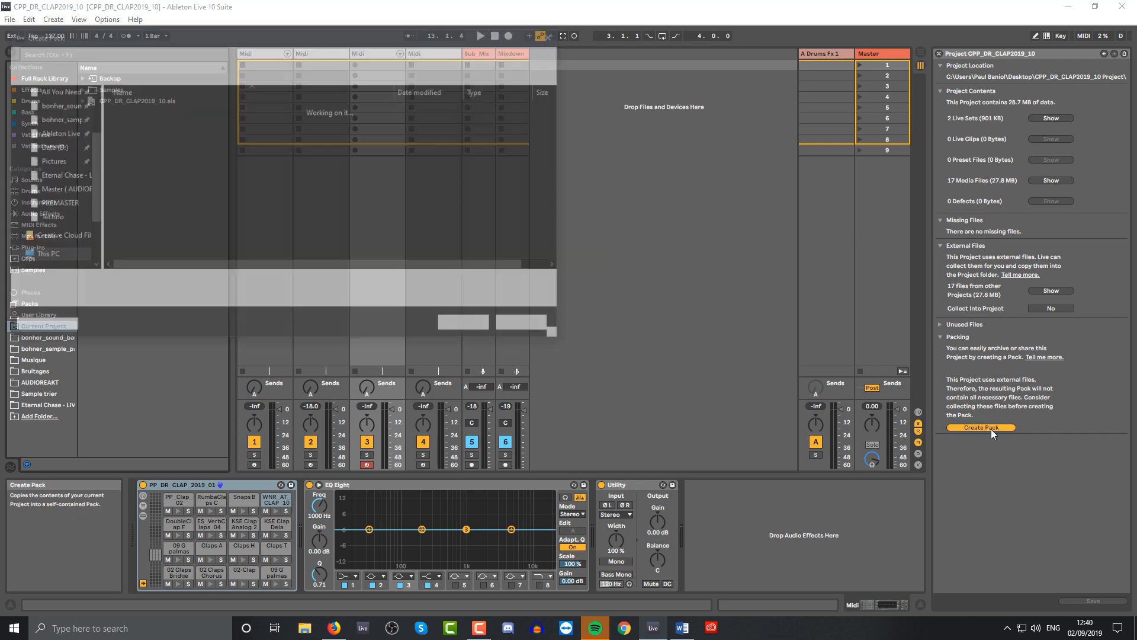
{"action": "left_click", "coordinate": [981, 427]}
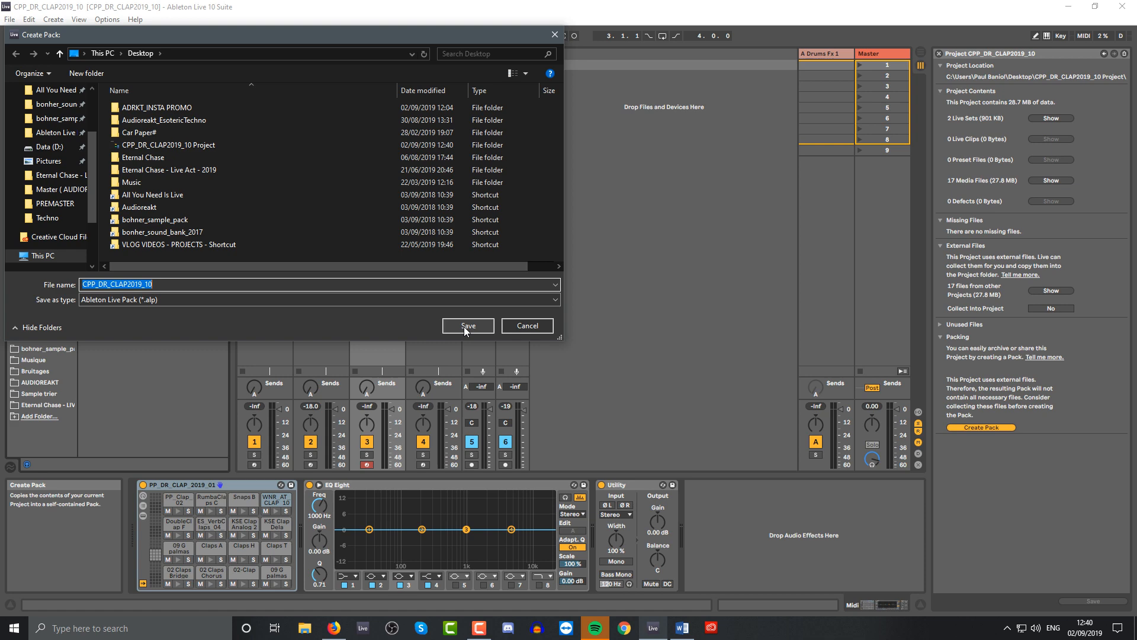
{"action": "left_click", "coordinate": [466, 326]}
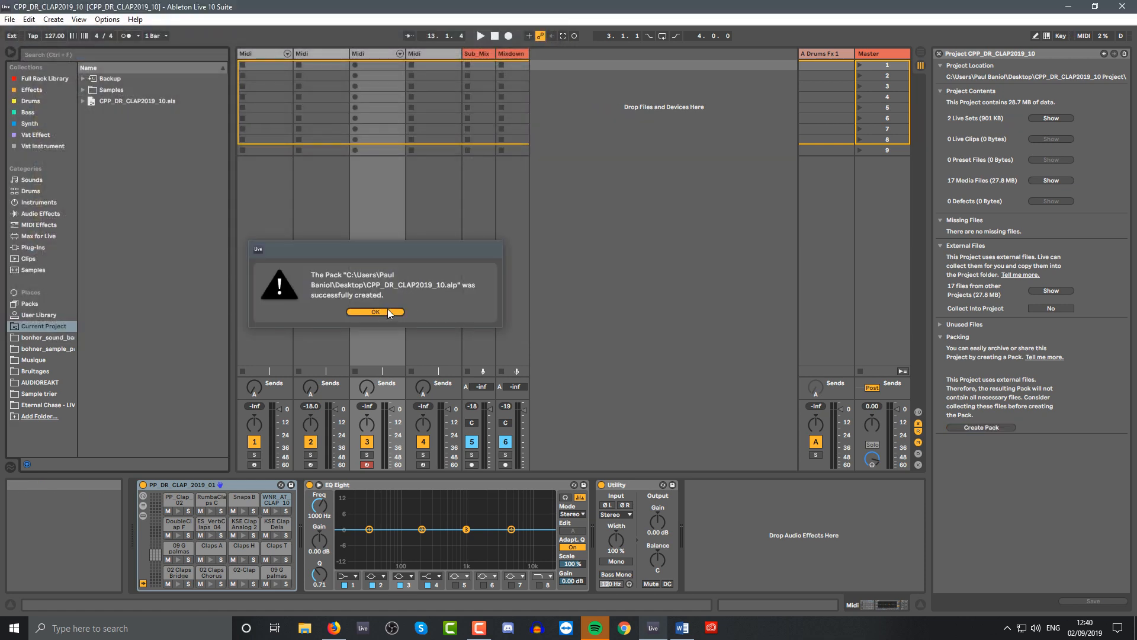
{"action": "left_click", "coordinate": [375, 311]}
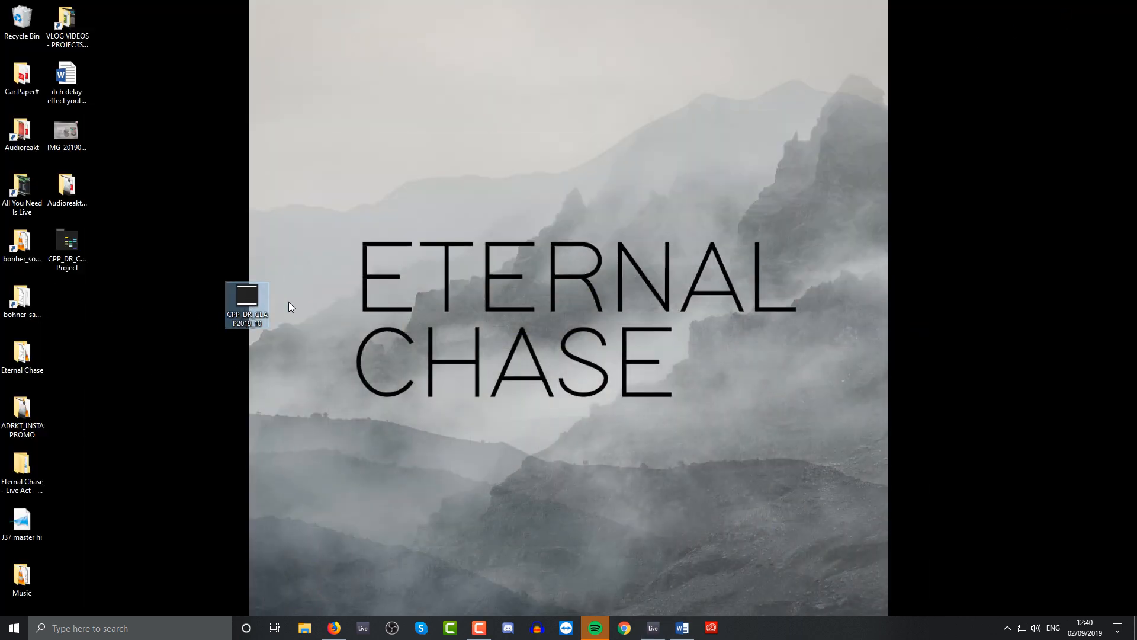
{"action": "mouse_move", "coordinate": [247, 296]}
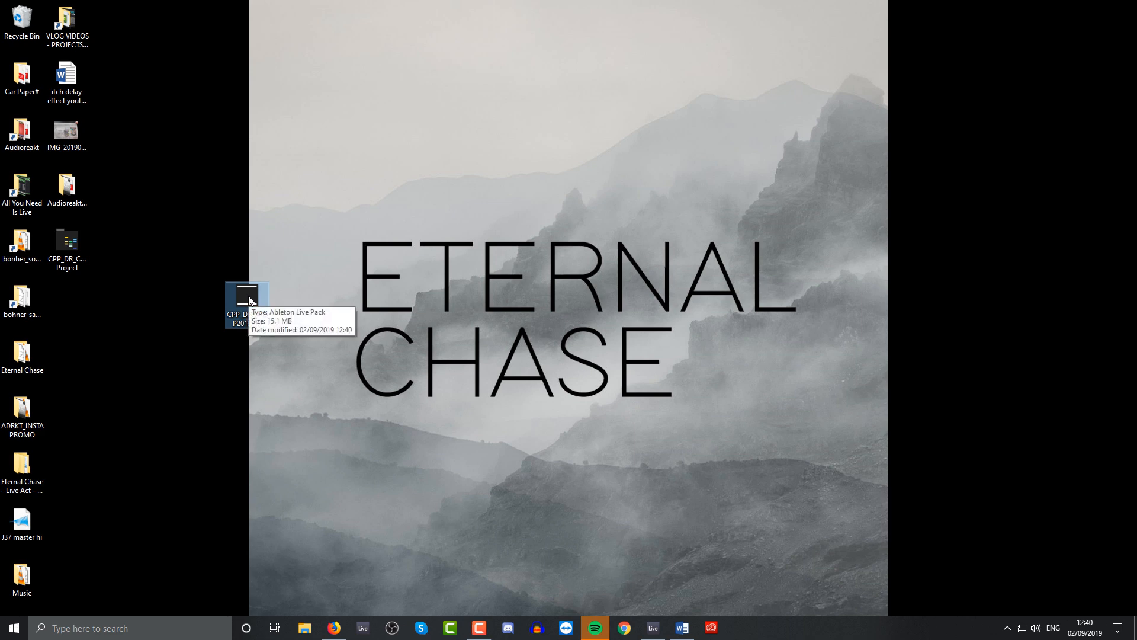
Drag the CPP_DR_CLAP2019_10.alp icon further left on the desktop
{"action": "left_click_drag", "start_coordinate": [246, 301], "coordinate": [112, 301]}
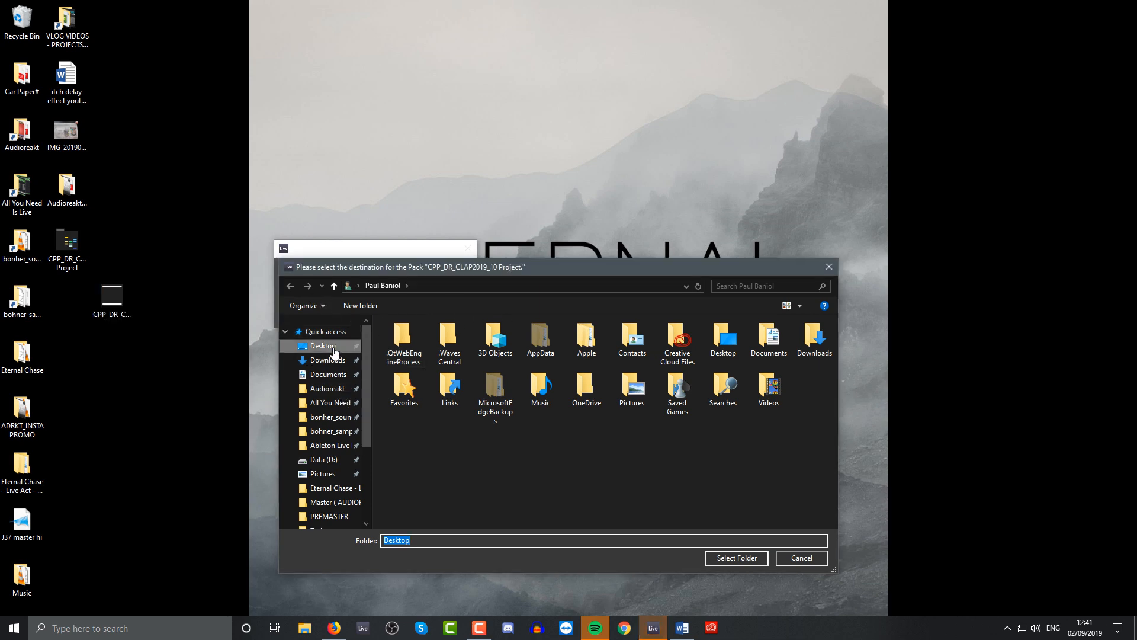
Install the pack to the Desktop, choosing Replace All for existing files
{"action": "left_click", "coordinate": [736, 558]}
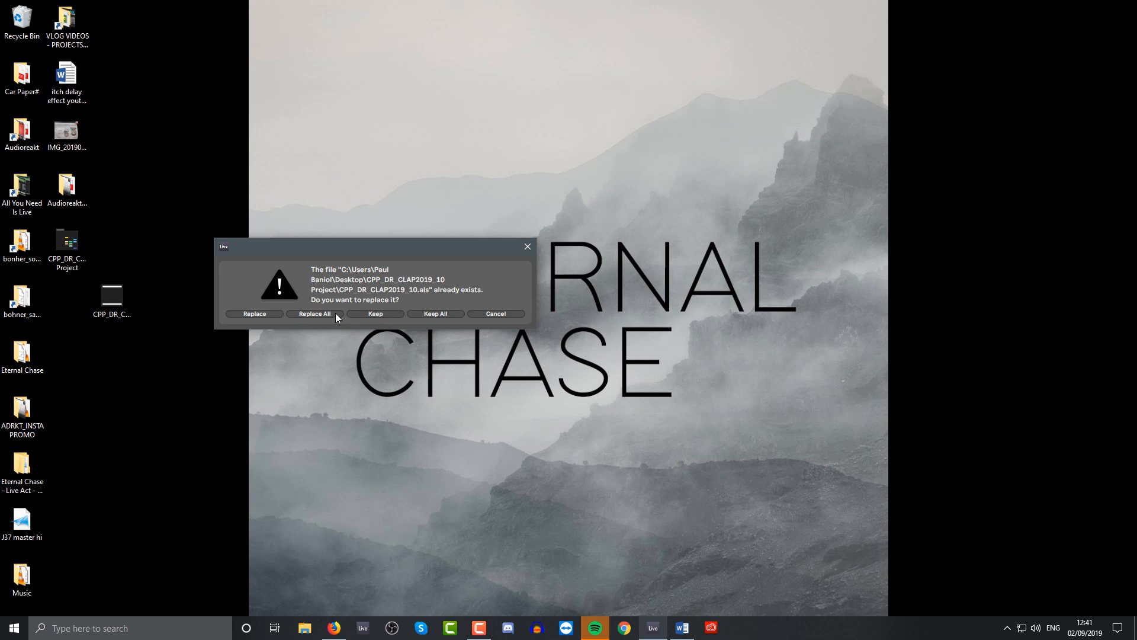
{"action": "left_click", "coordinate": [313, 313]}
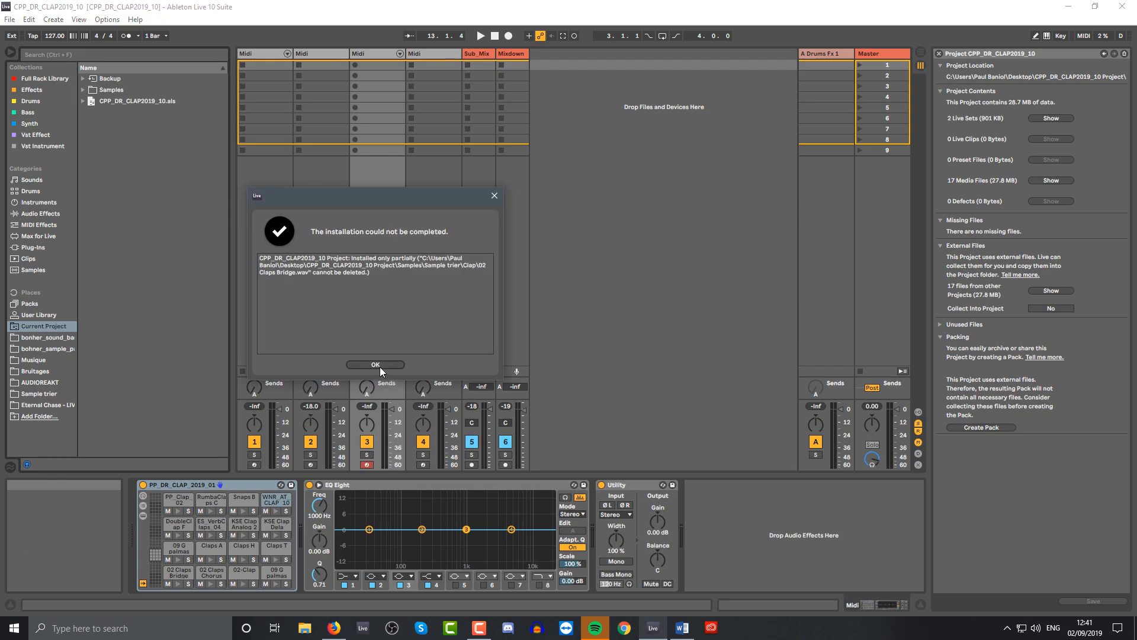
Dismiss the installation report and scroll through the Drums category kit list
{"action": "left_click", "coordinate": [374, 364]}
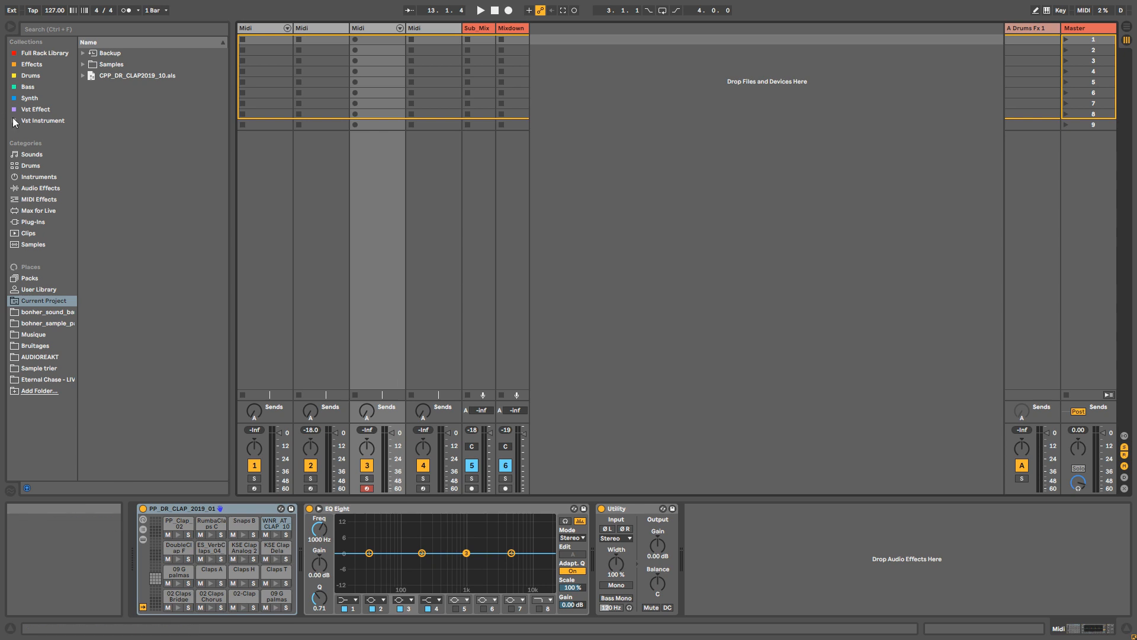
{"action": "left_click", "coordinate": [31, 166]}
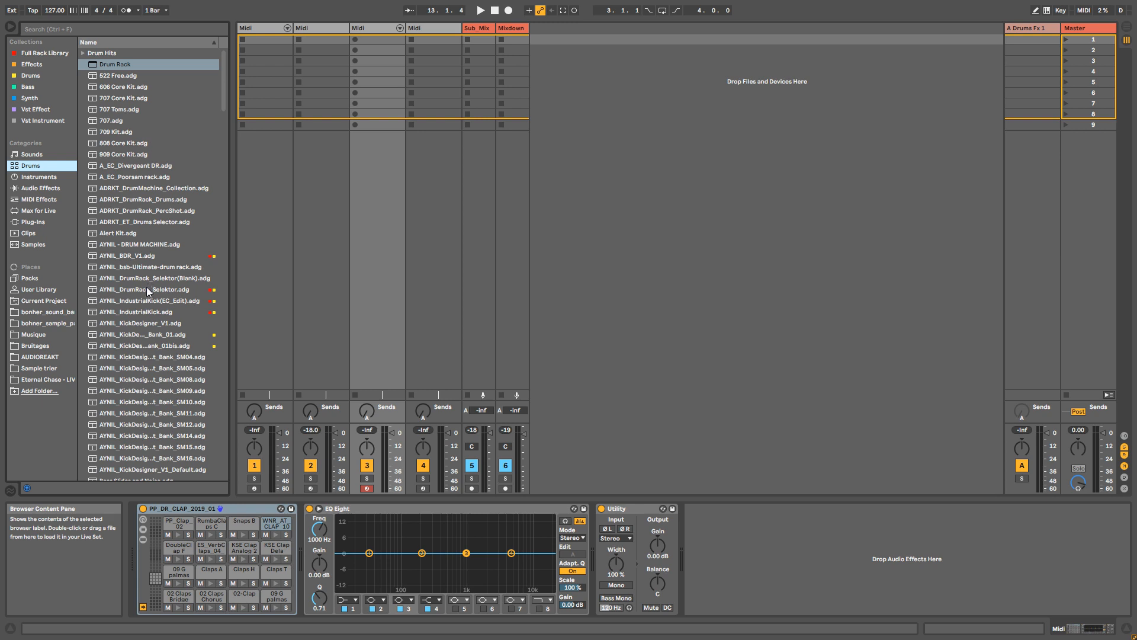
{"action": "scroll", "scroll_direction": "down", "scroll_amount": 3}
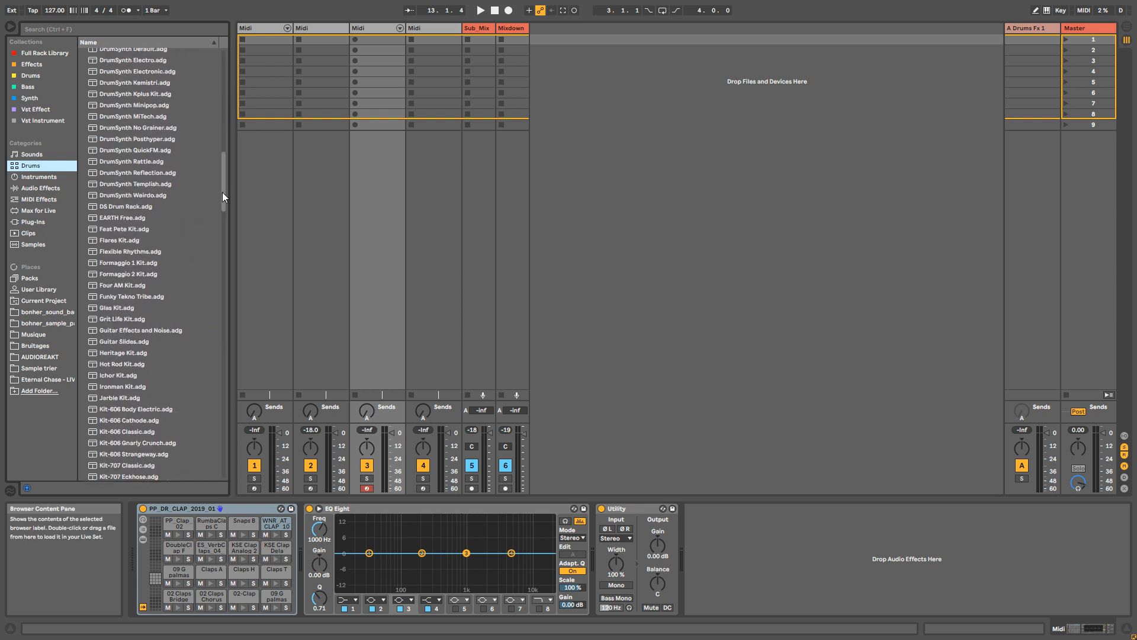
{"action": "scroll", "scroll_direction": "down", "scroll_amount": 3}
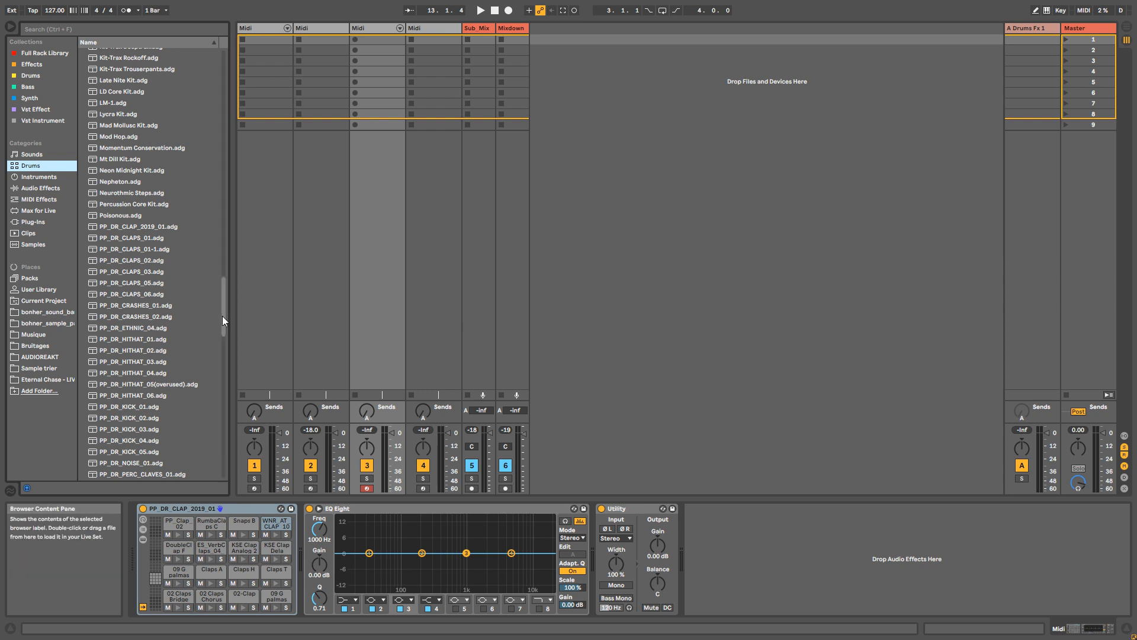
{"action": "scroll", "scroll_direction": "down", "scroll_amount": 3}
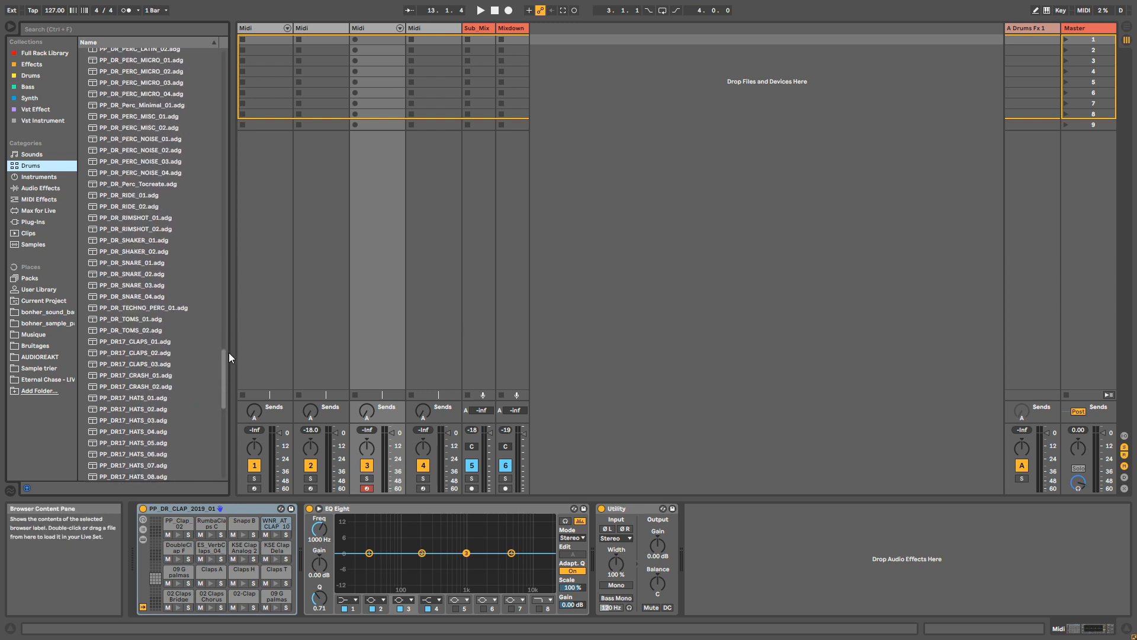
{"action": "scroll", "scroll_direction": "down", "scroll_amount": 3}
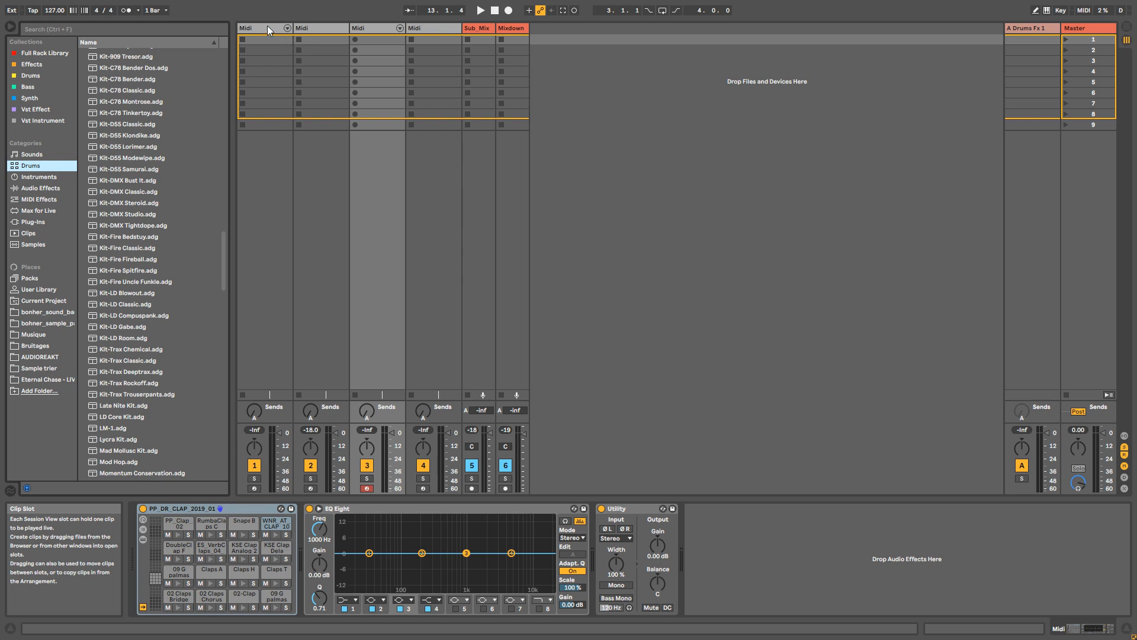
{"action": "left_click", "coordinate": [265, 27]}
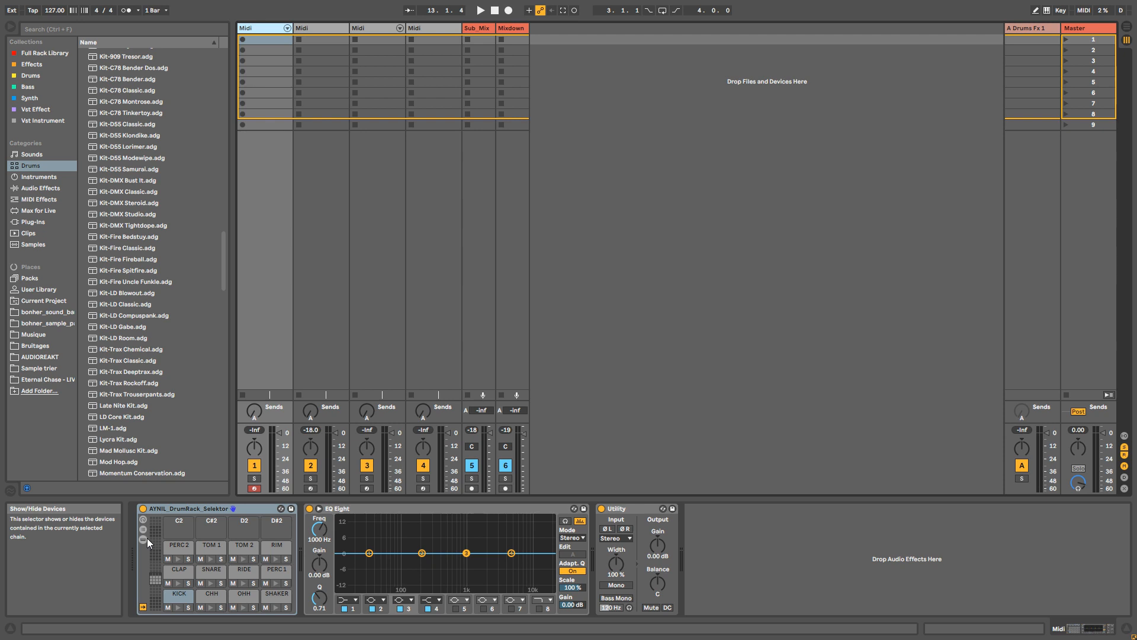
{"action": "mouse_move", "coordinate": [147, 546]}
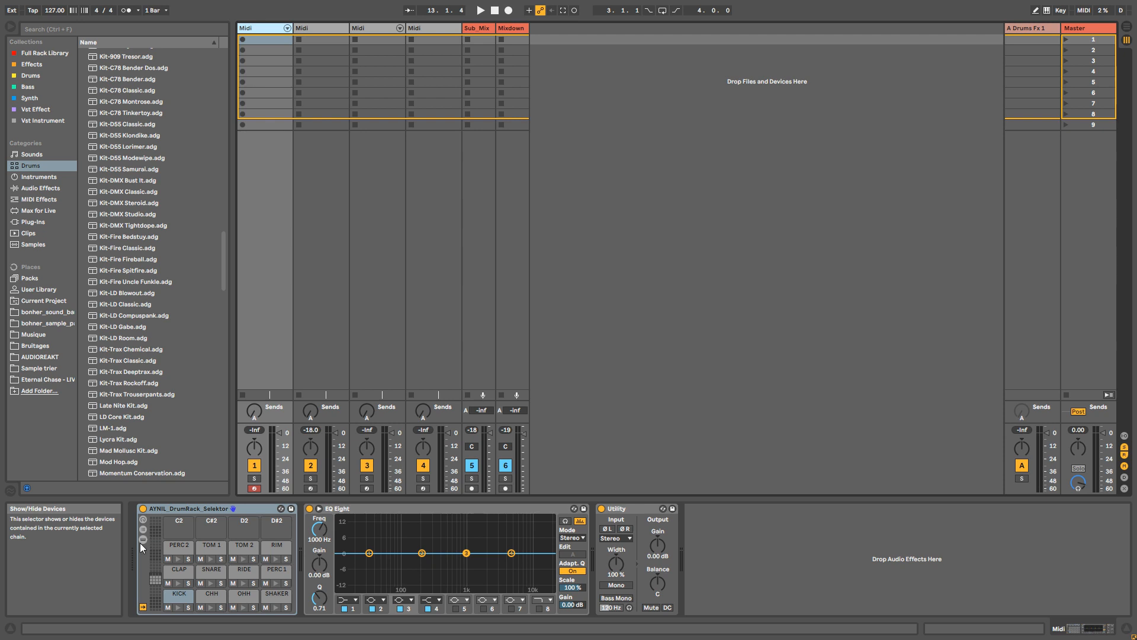
{"action": "left_click", "coordinate": [179, 593]}
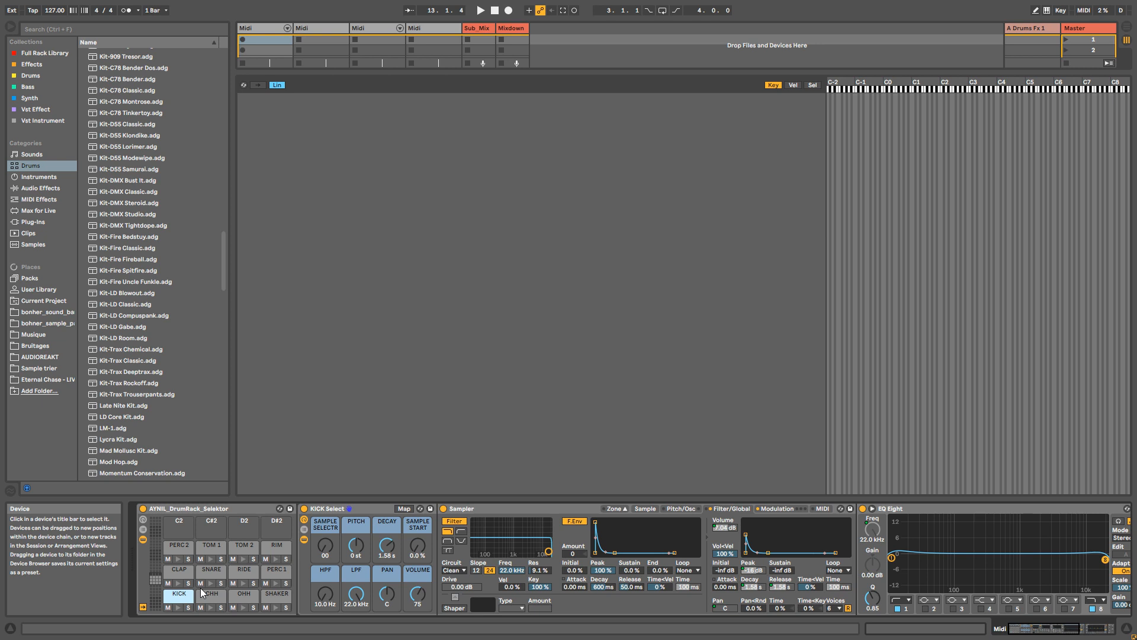
{"action": "left_click", "coordinate": [211, 593]}
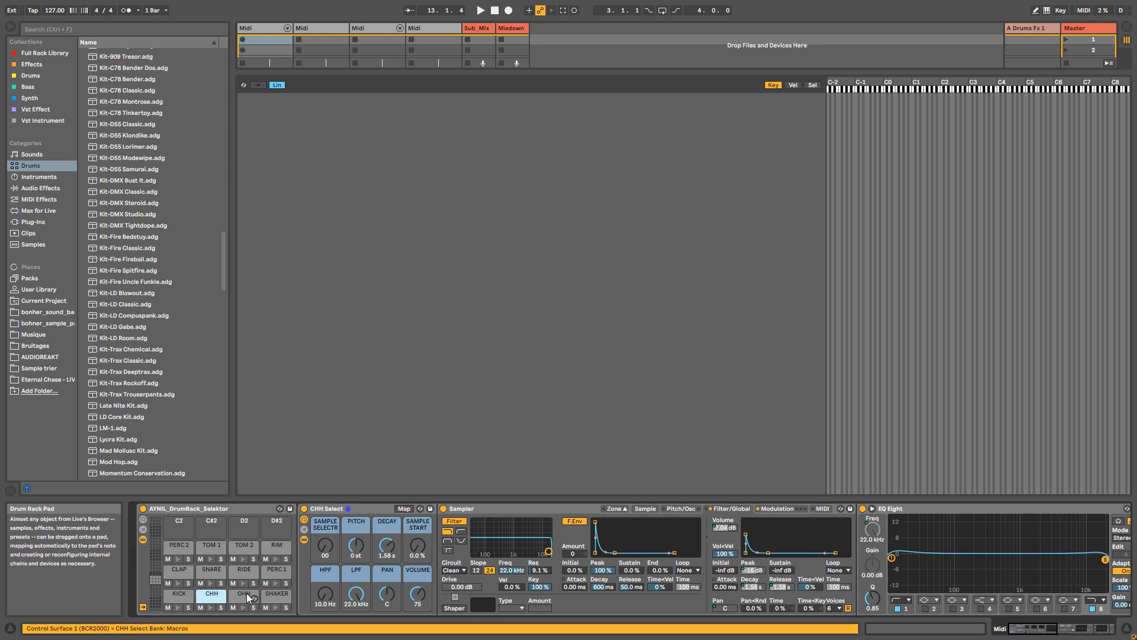
{"action": "left_click", "coordinate": [178, 593]}
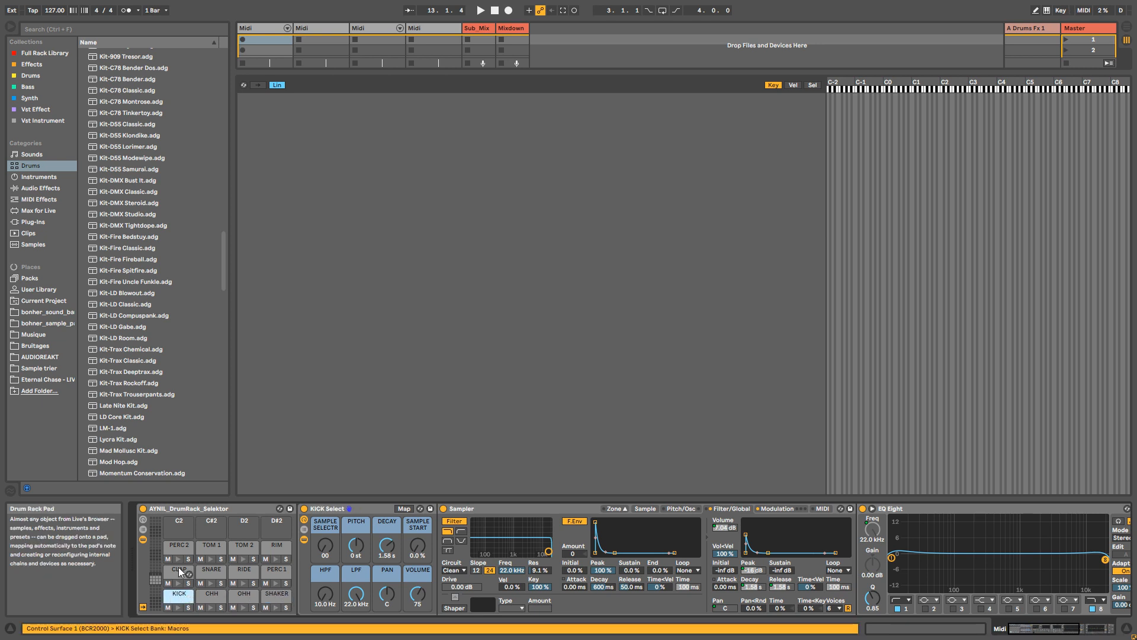
{"action": "left_click", "coordinate": [276, 570]}
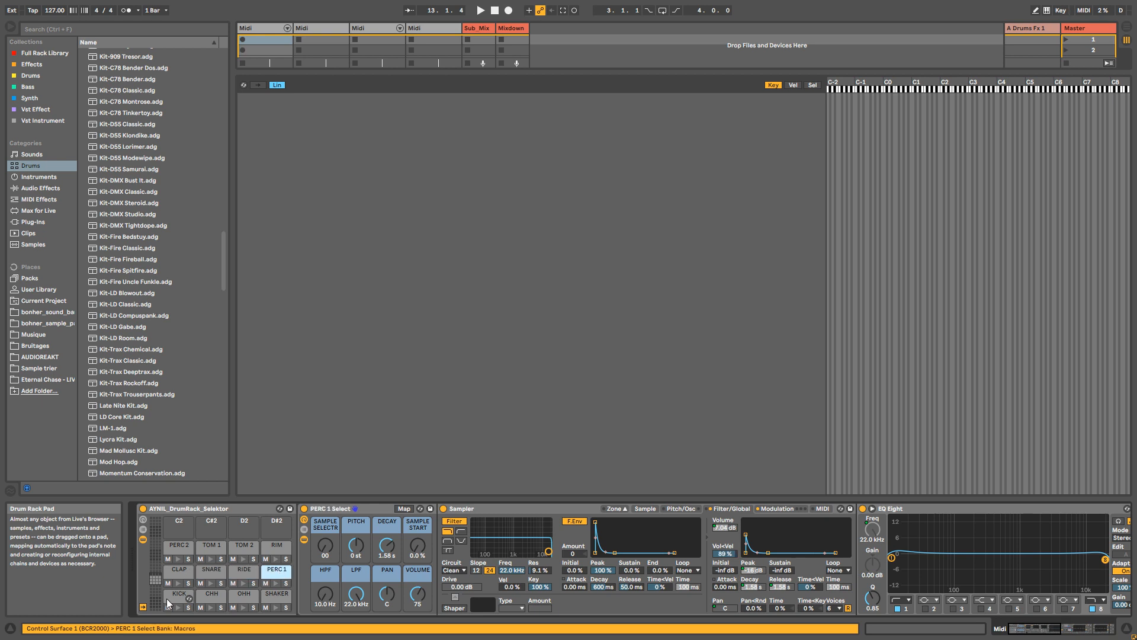
{"action": "left_click", "coordinate": [179, 595]}
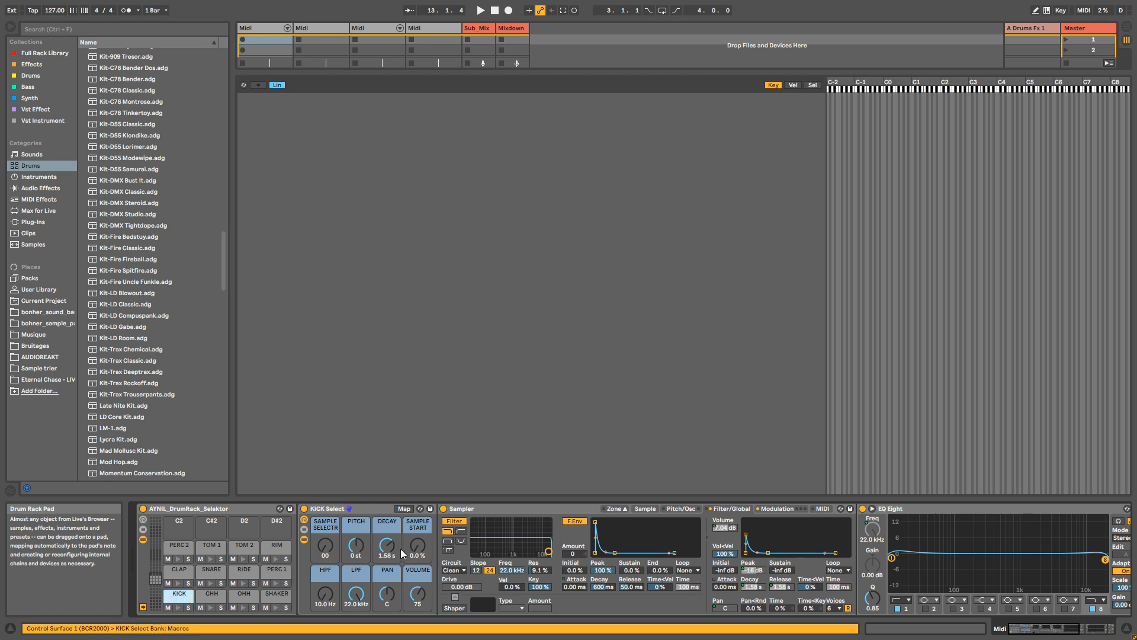
{"action": "mouse_move", "coordinate": [355, 522]}
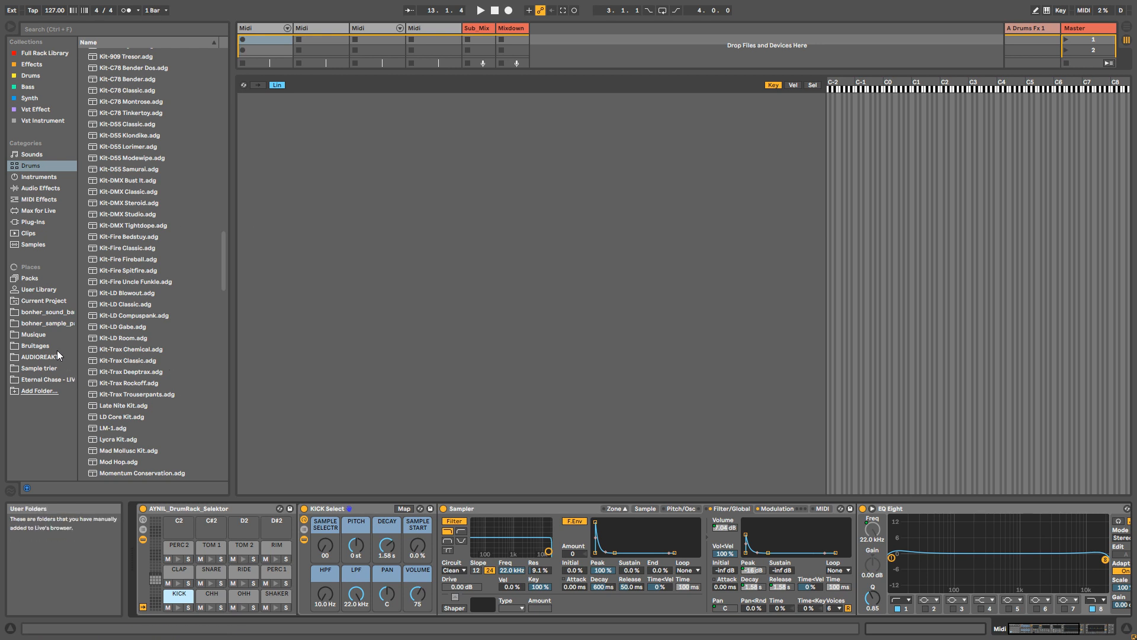
Load all the Sample trier Clap folder samples onto the CLAP pad
{"action": "left_click", "coordinate": [41, 357]}
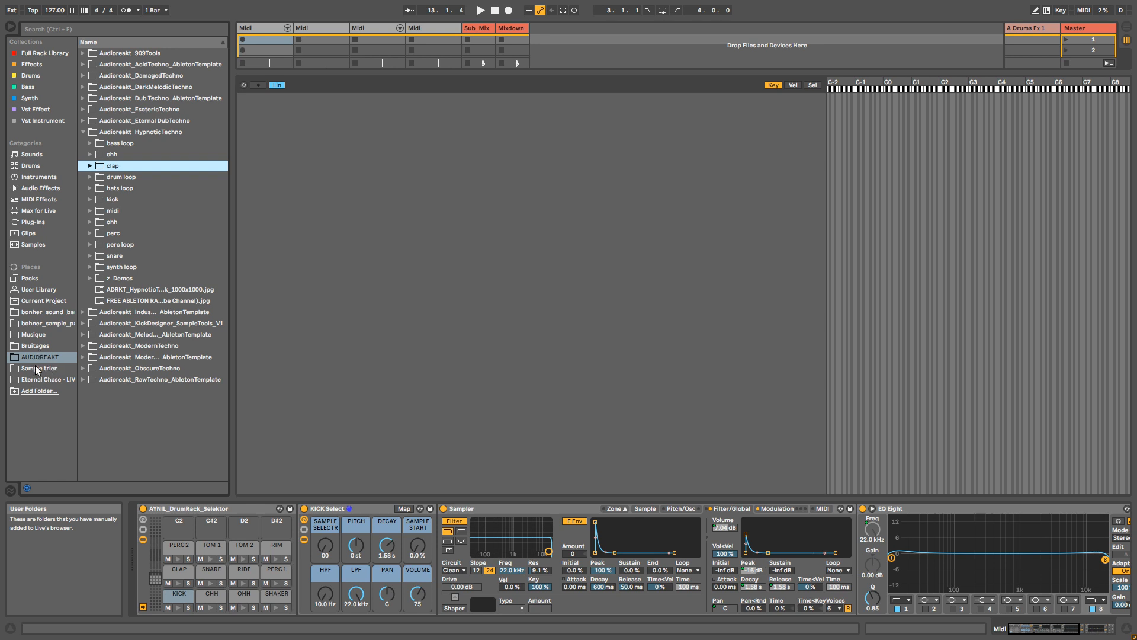
{"action": "left_click", "coordinate": [41, 367]}
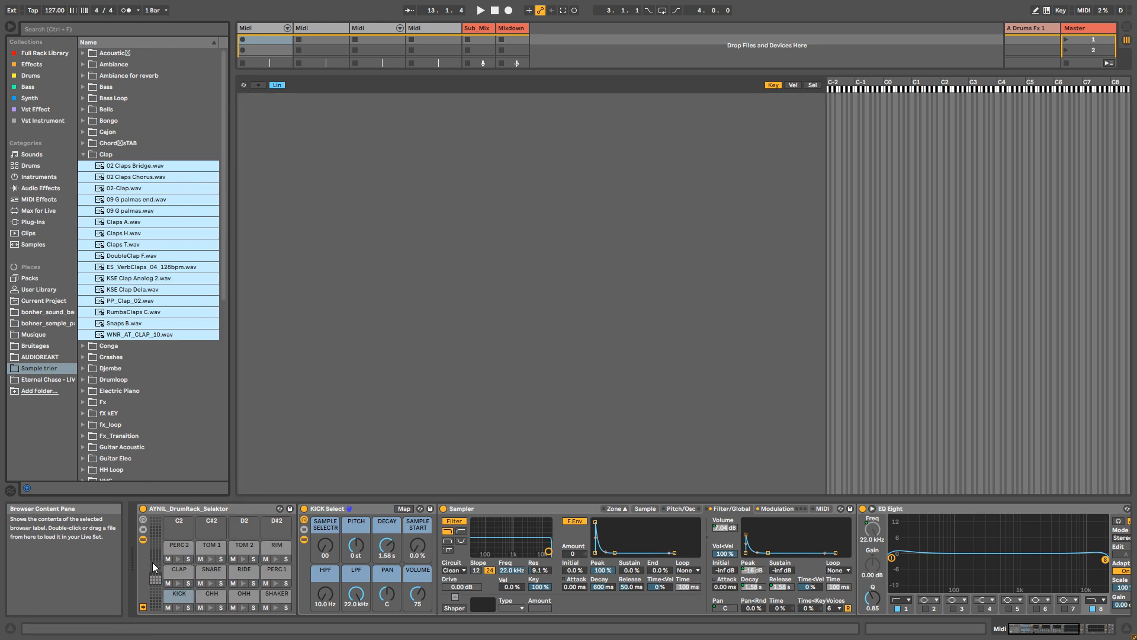
{"action": "left_click", "coordinate": [177, 570]}
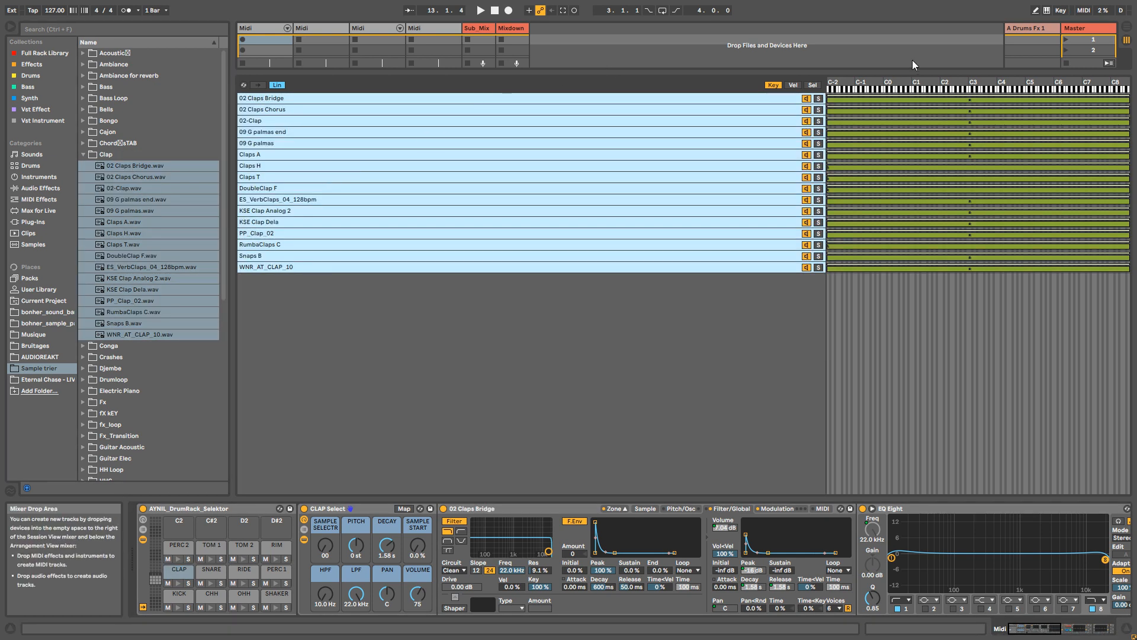
Show the chain selector ranges and Distribute Ranges Equally across the clap chains
{"action": "left_click", "coordinate": [813, 86]}
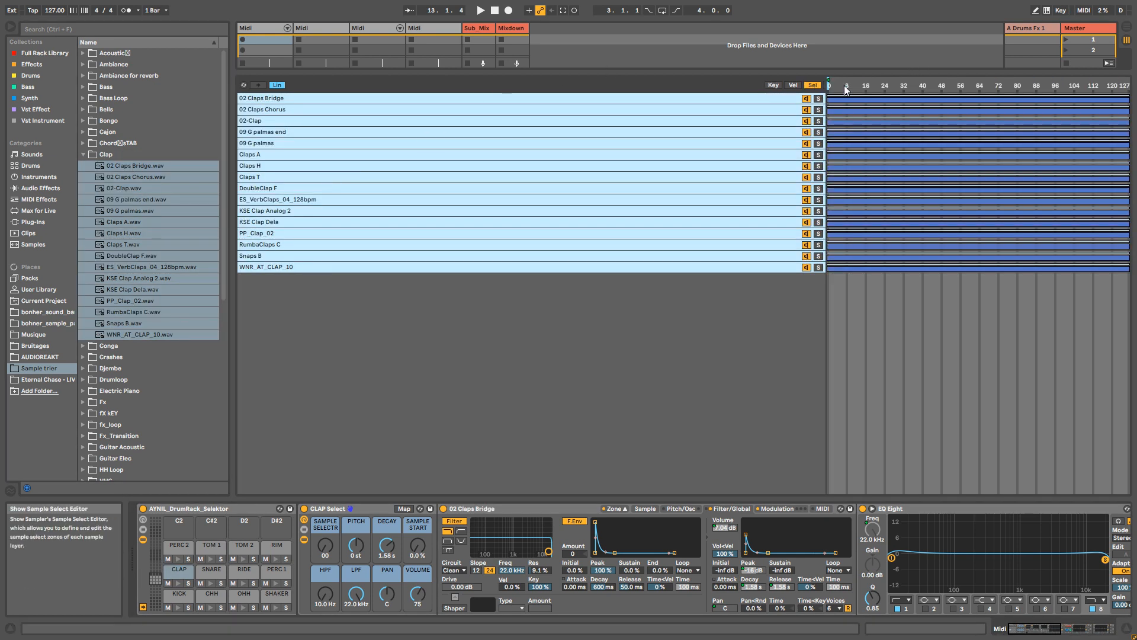
{"action": "right_click", "coordinate": [855, 86]}
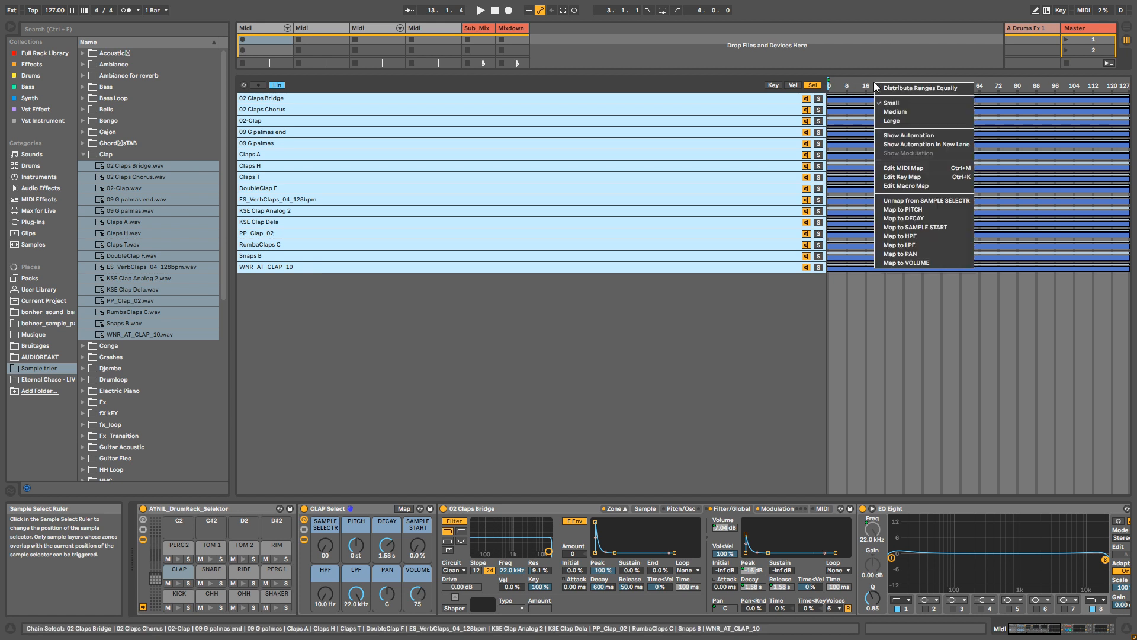
{"action": "left_click", "coordinate": [922, 88]}
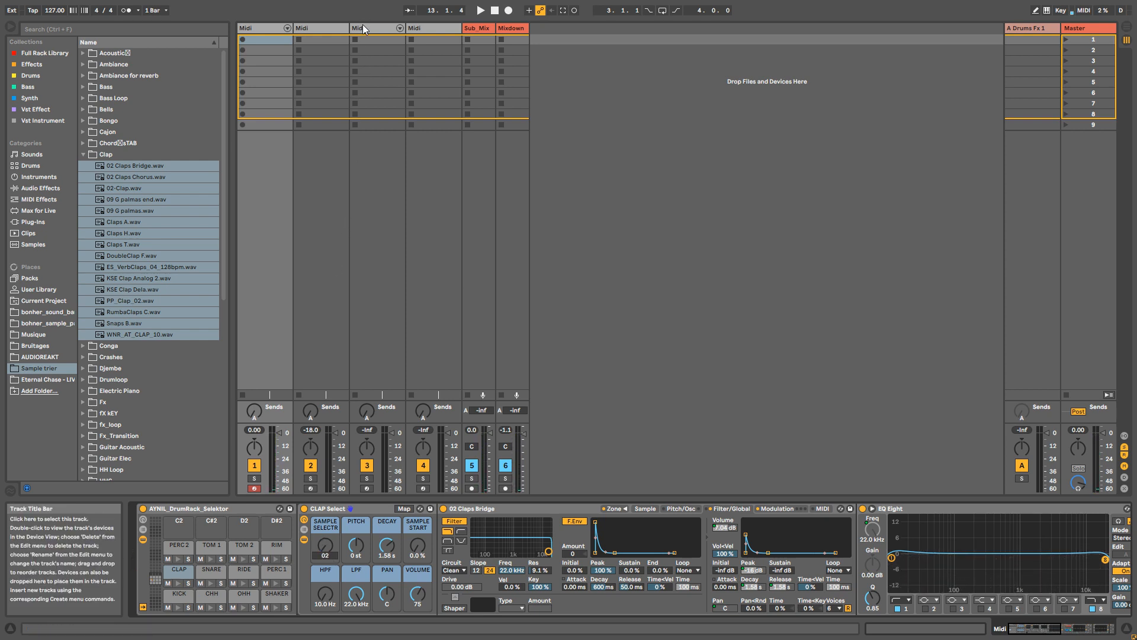
Load ADRKT_ET_Drums Selector.adg from Audioreakt_EsotericTechno onto track 4 and audition the CLAP and KICK pads
{"action": "left_click", "coordinate": [40, 357]}
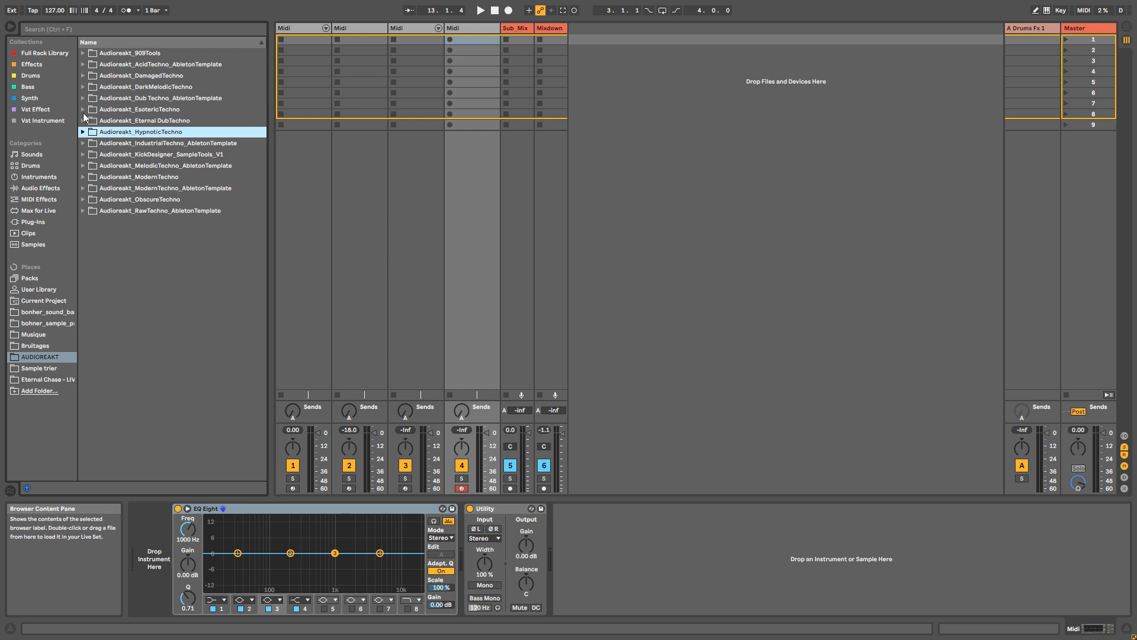
{"action": "left_click", "coordinate": [82, 109]}
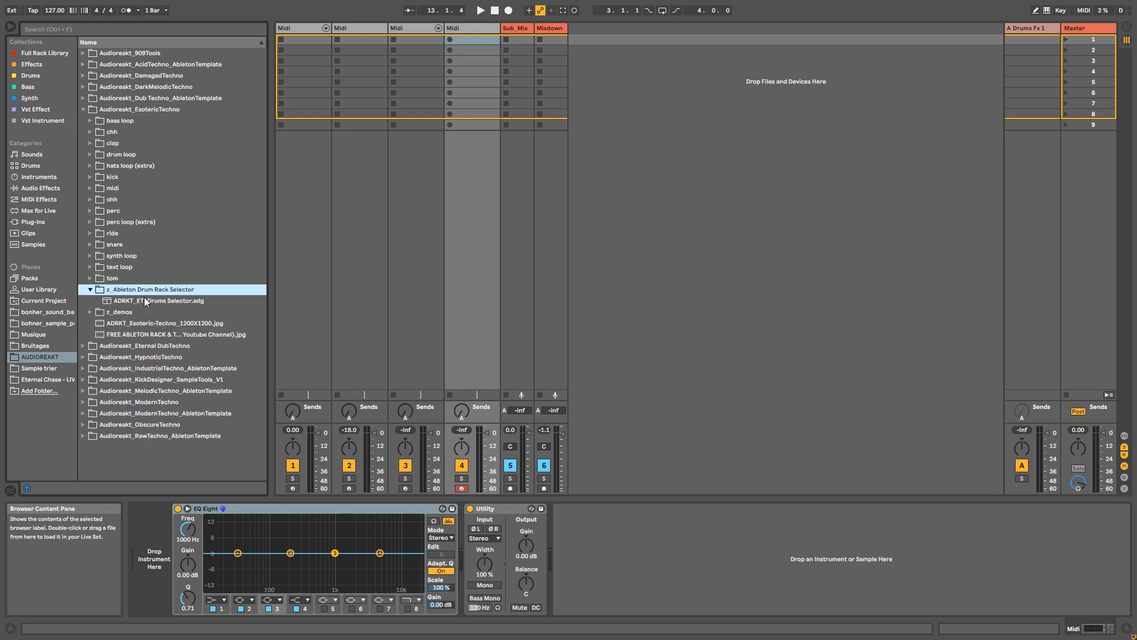
{"action": "left_click", "coordinate": [157, 300]}
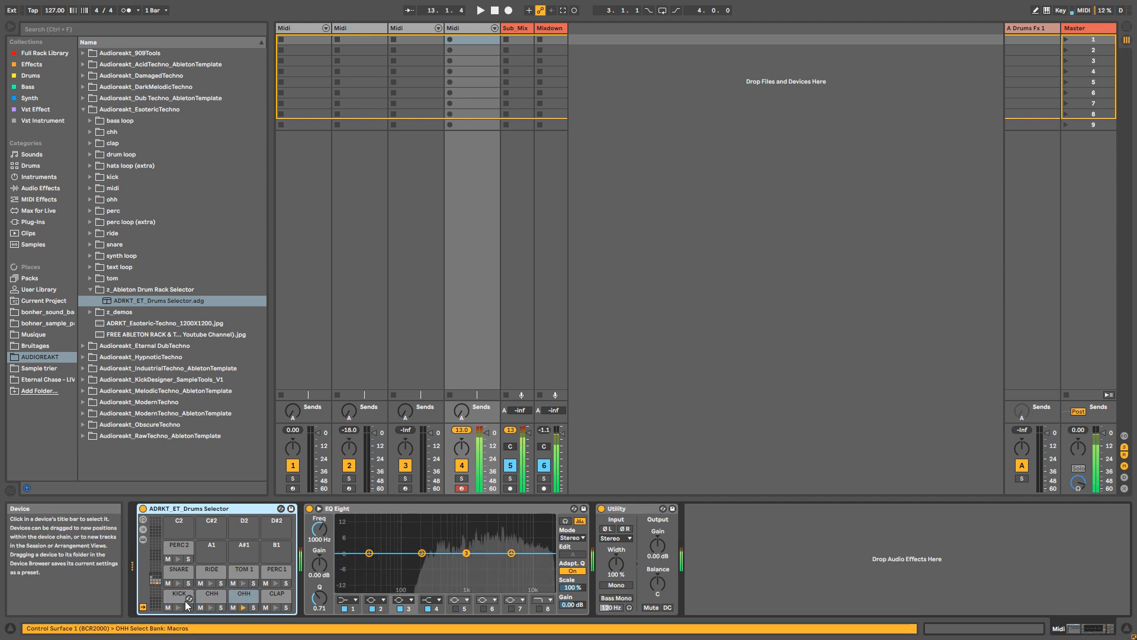
{"action": "left_click", "coordinate": [276, 593]}
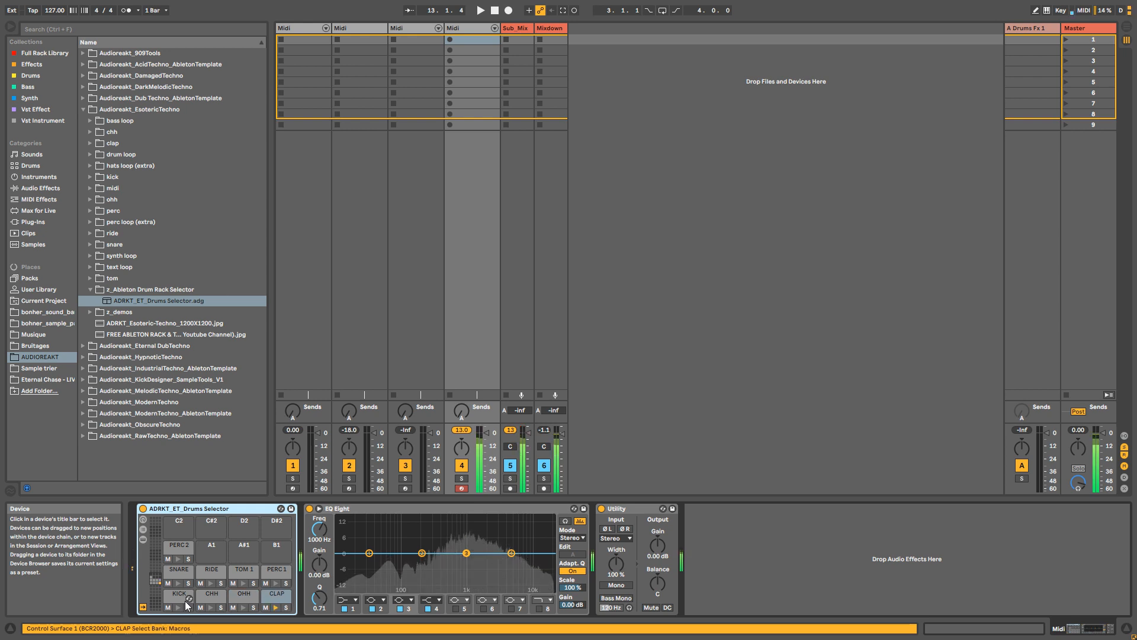
{"action": "left_click", "coordinate": [179, 569]}
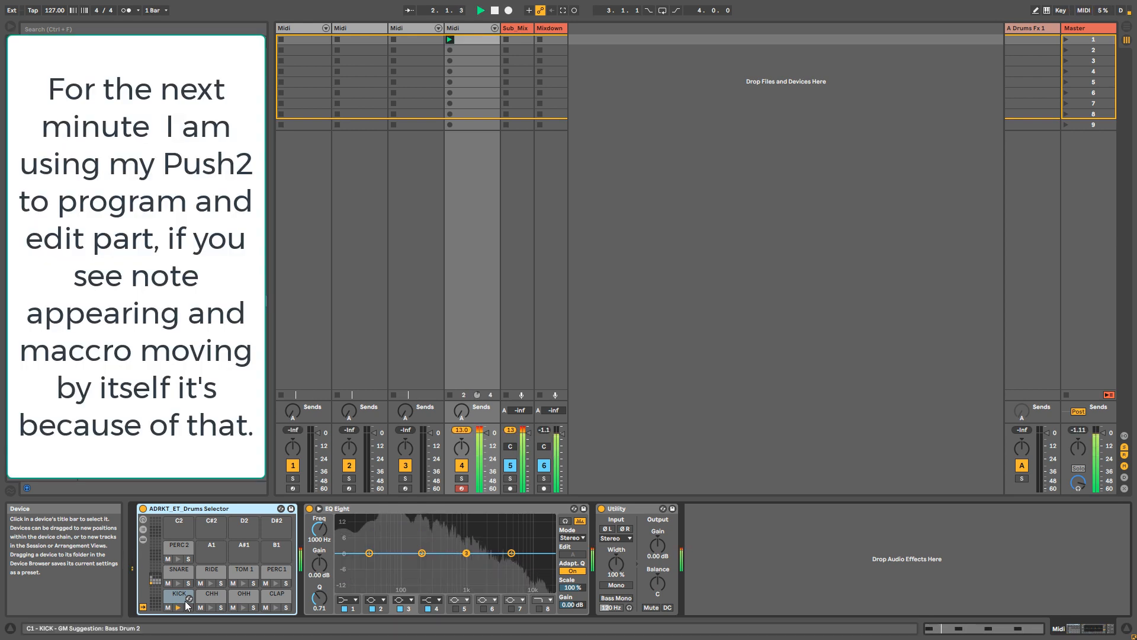
{"action": "left_click", "coordinate": [179, 594]}
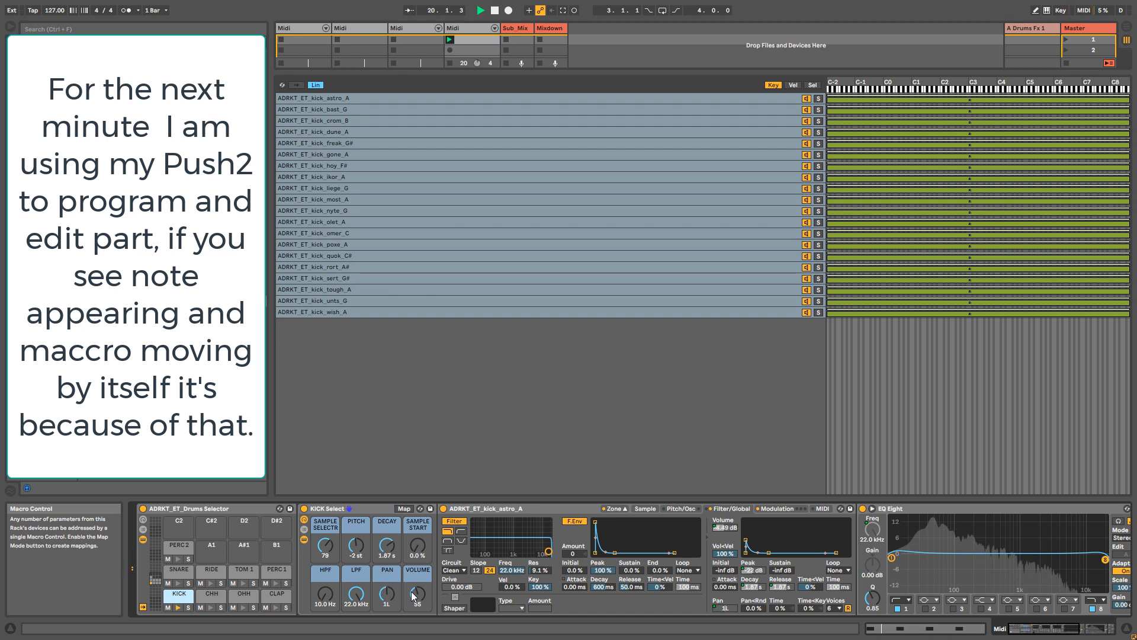
{"action": "left_click", "coordinate": [211, 594]}
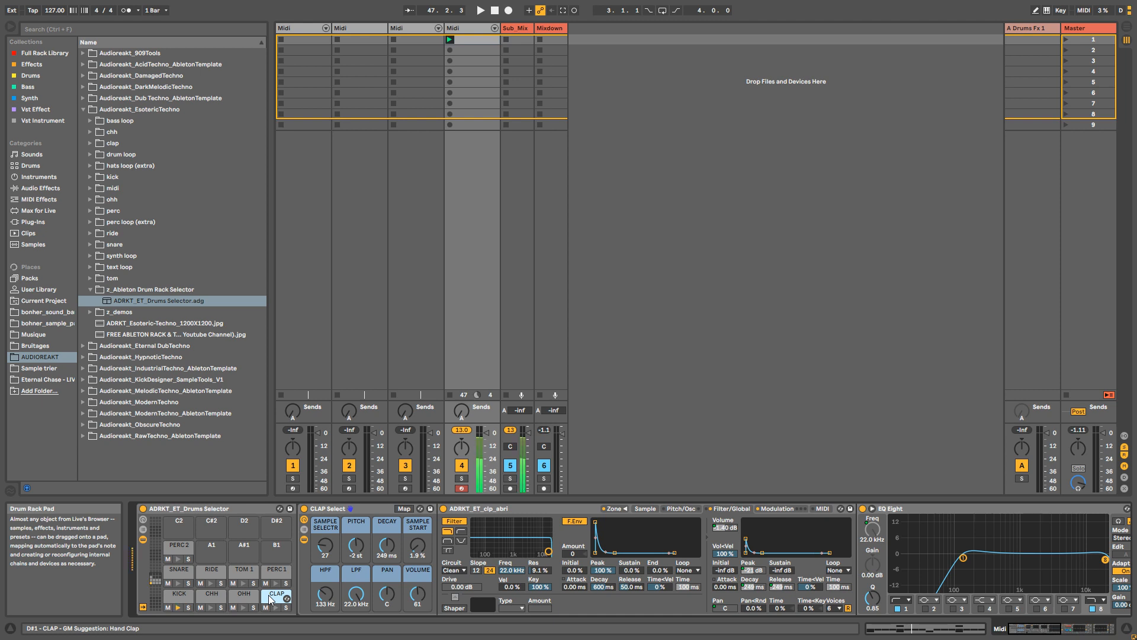
Add the Sample trier > Kick folder samples as extra chains on the KICK pad
{"action": "left_click", "coordinate": [179, 594]}
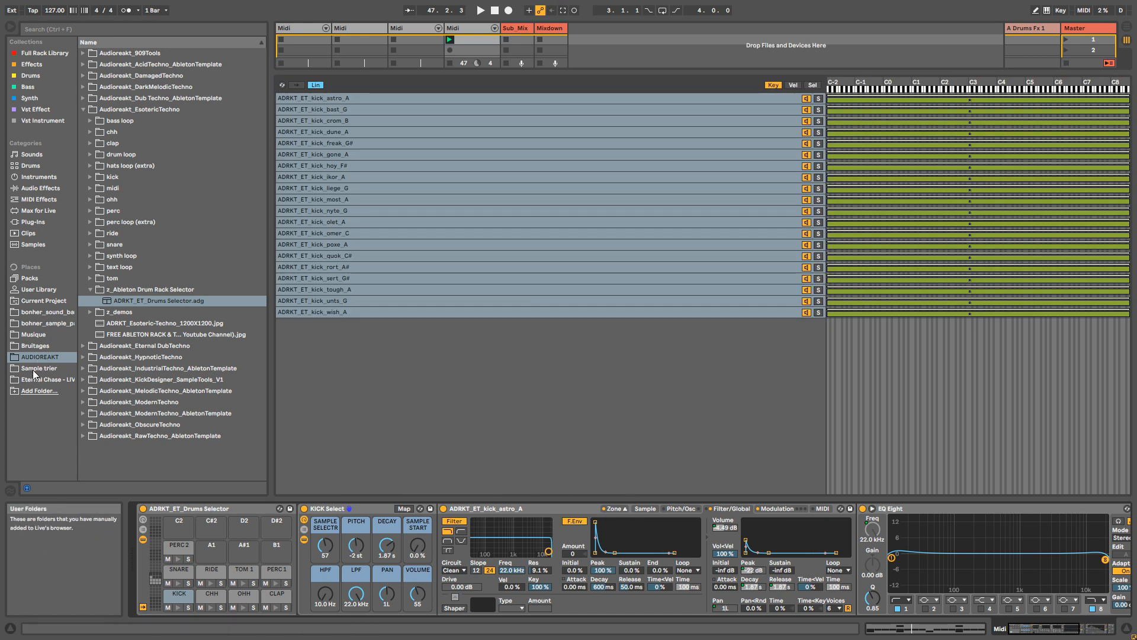
{"action": "left_click", "coordinate": [38, 368]}
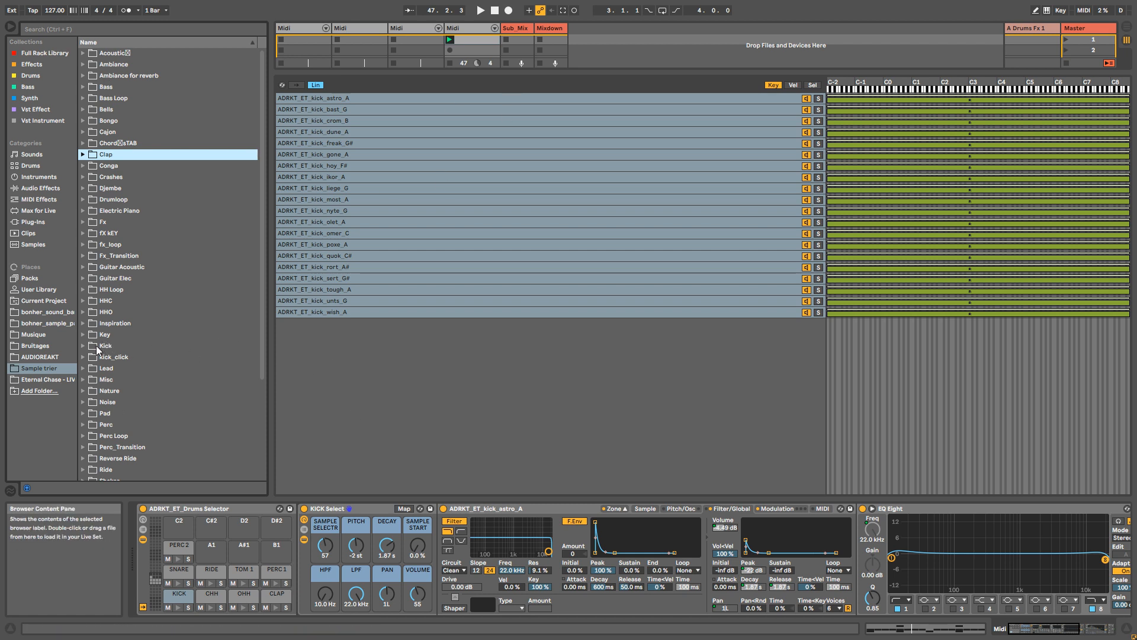
{"action": "left_click", "coordinate": [82, 167]}
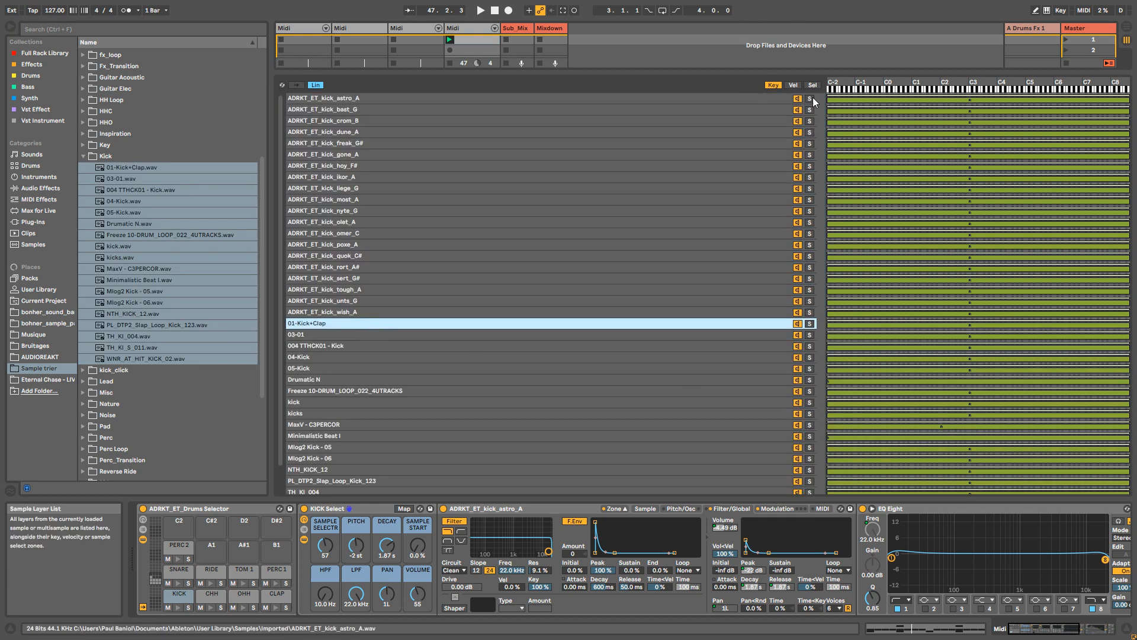
{"action": "right_click", "coordinate": [818, 100]}
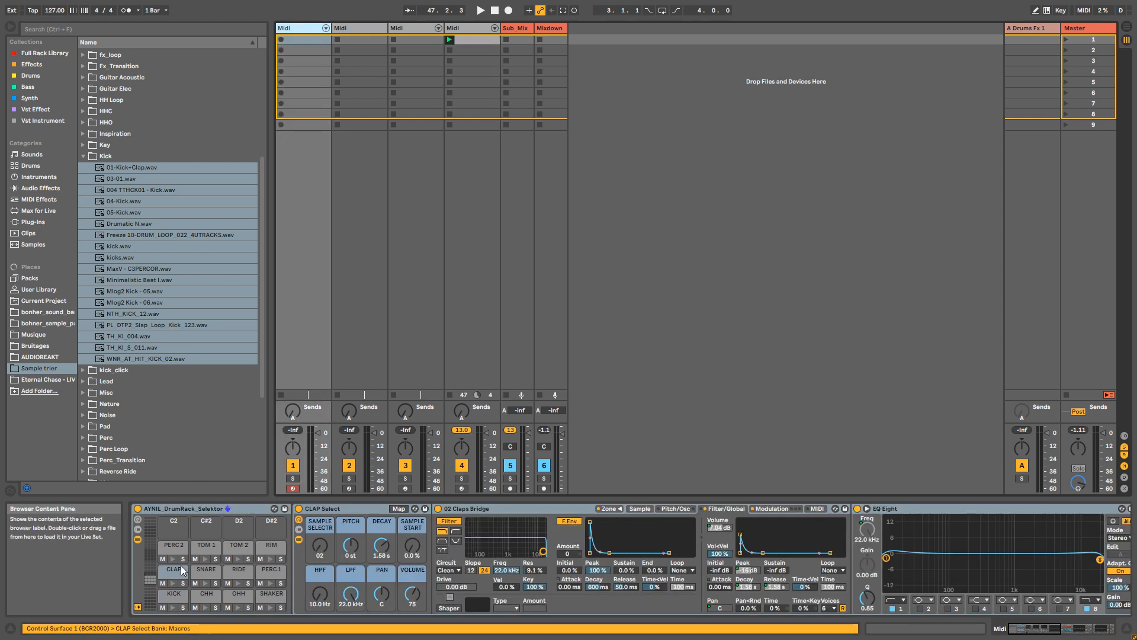
{"action": "mouse_move", "coordinate": [362, 543]}
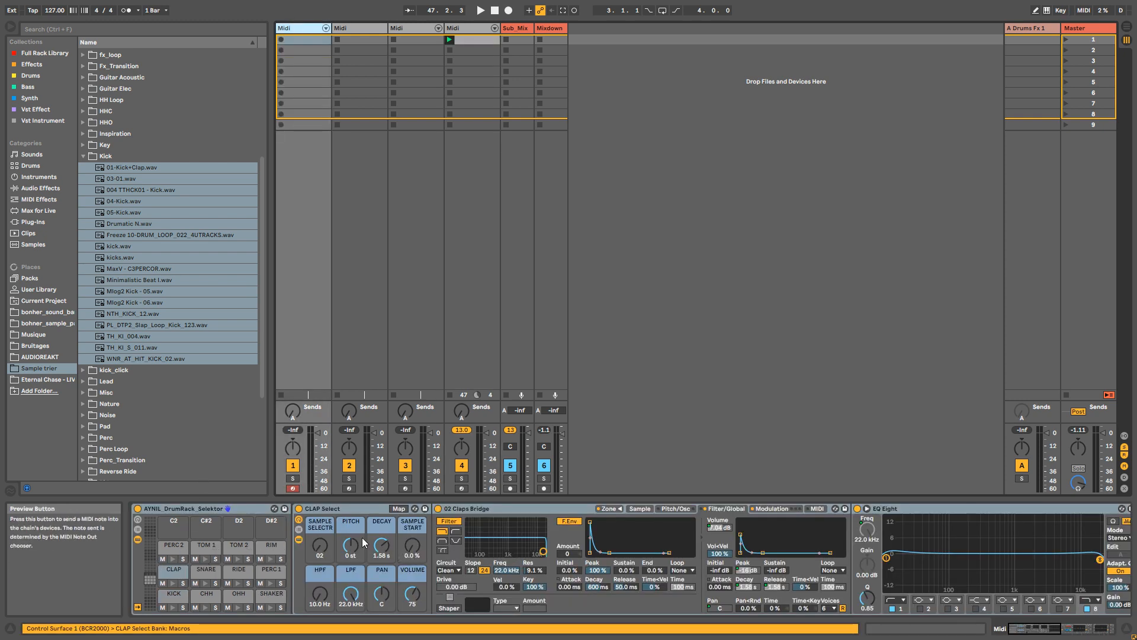